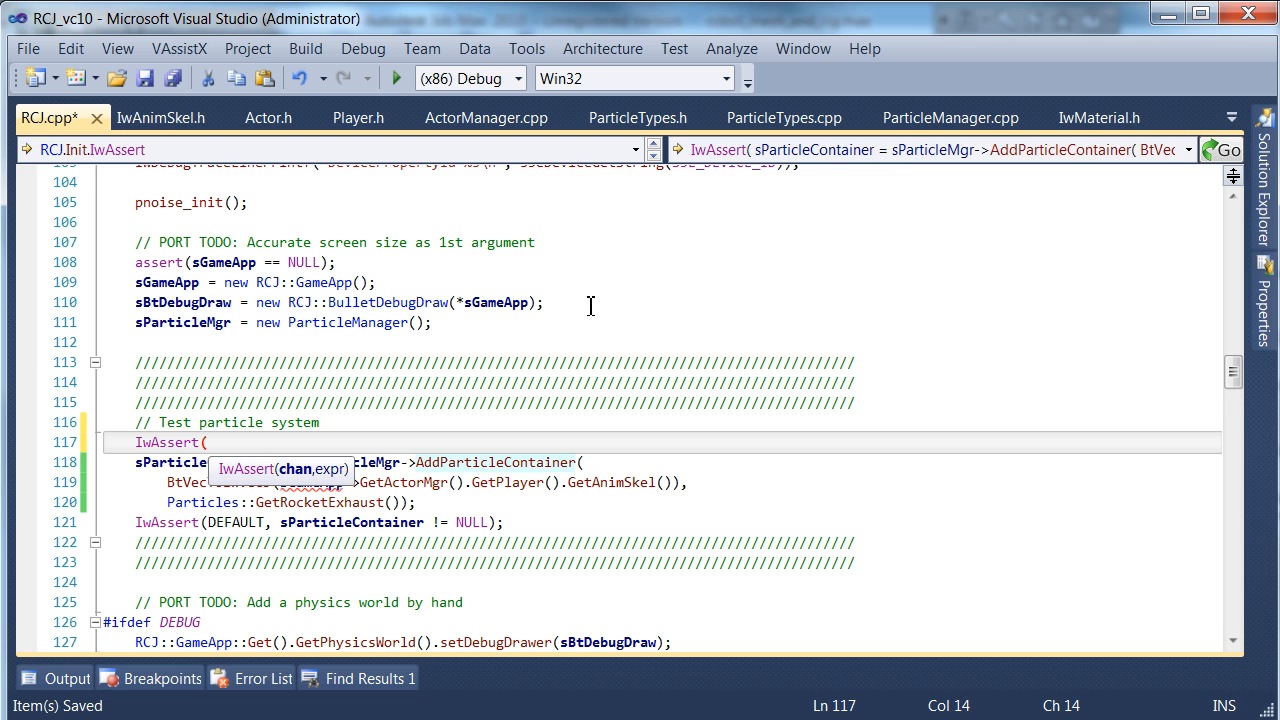
# Step: Assert the player skeleton and RootBone exist, spawn the container at CIwVec3 RootBone position, and save
pyautogui.write('DEFAULT<')
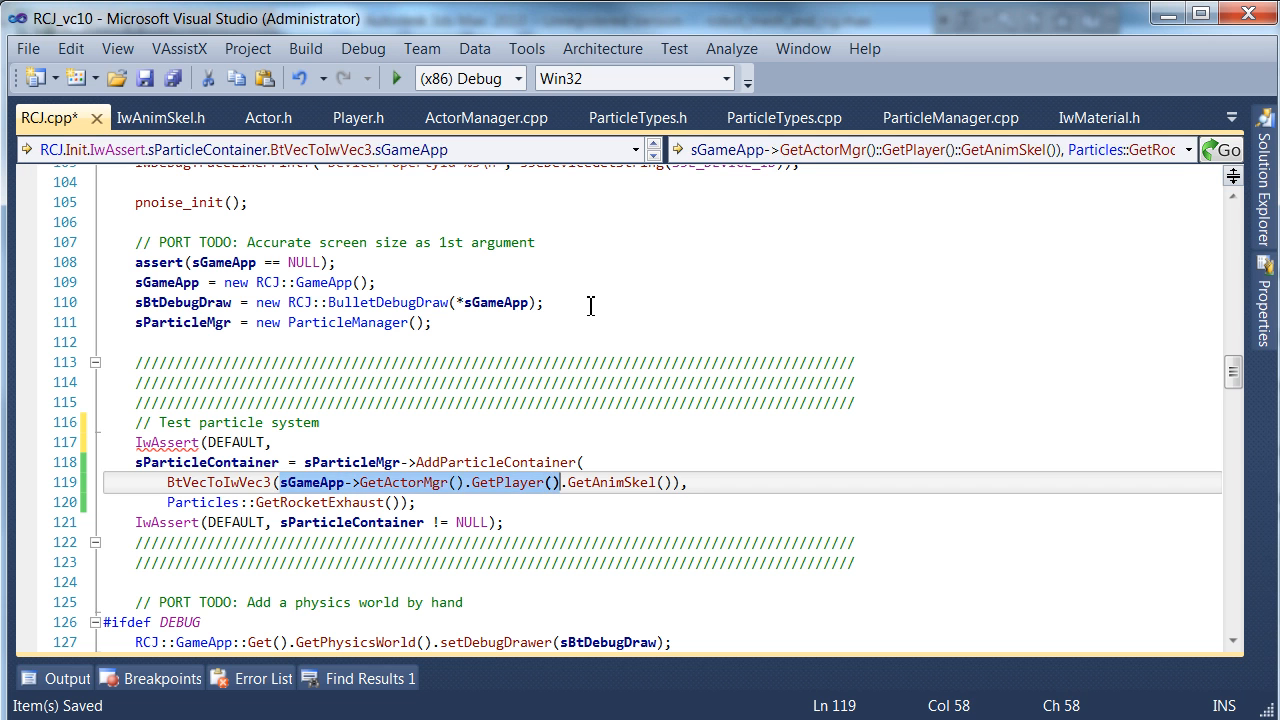
pyautogui.write('.getan')
pyautogui.write('->')
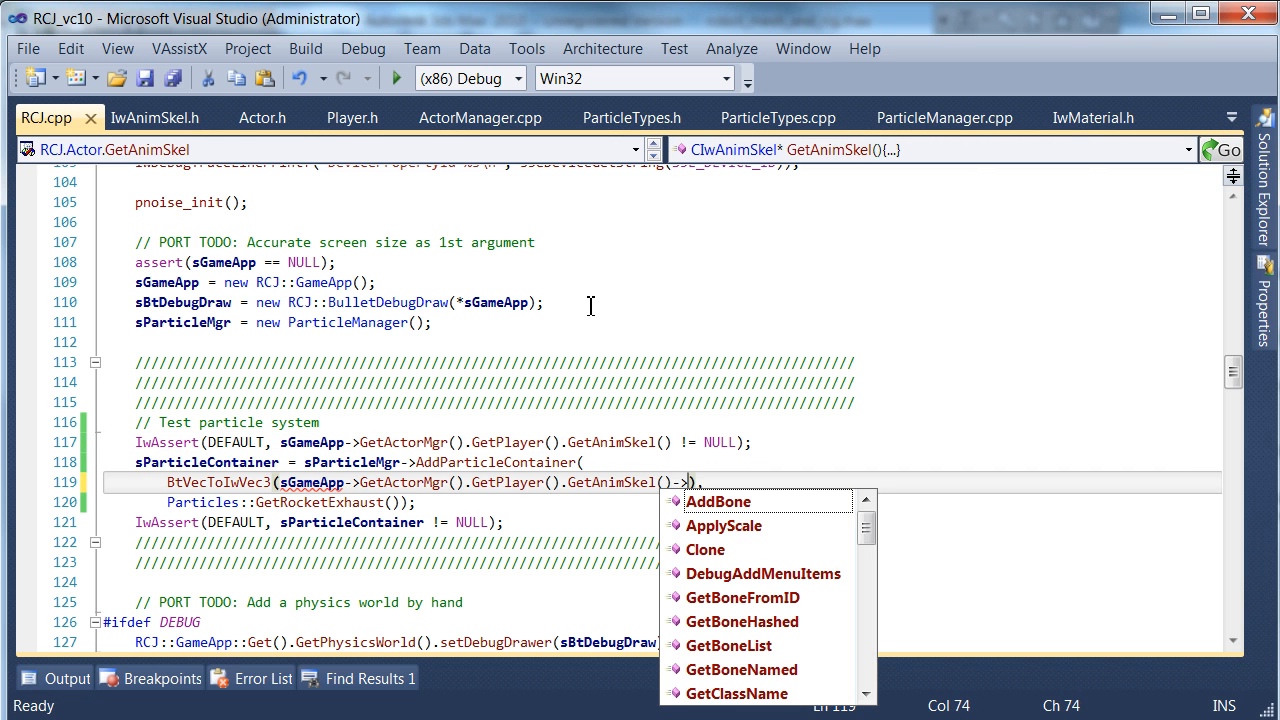
pyautogui.write('get')
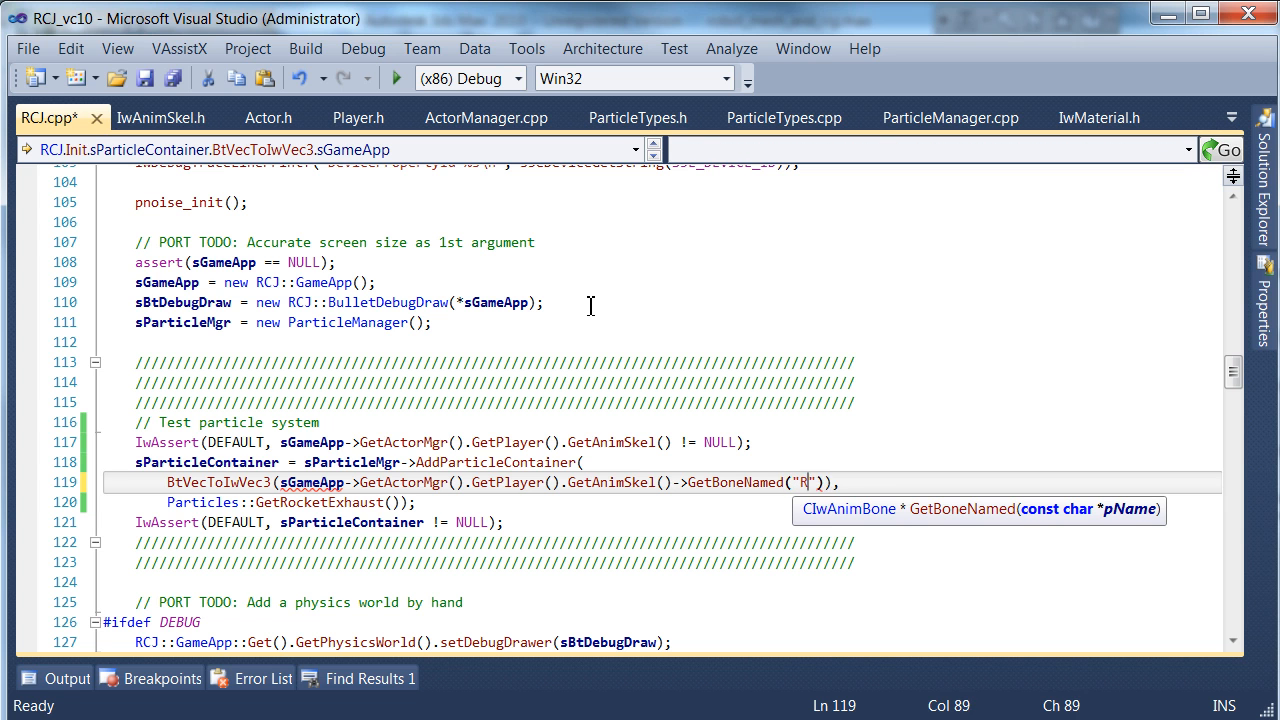
pyautogui.write('ootBone')
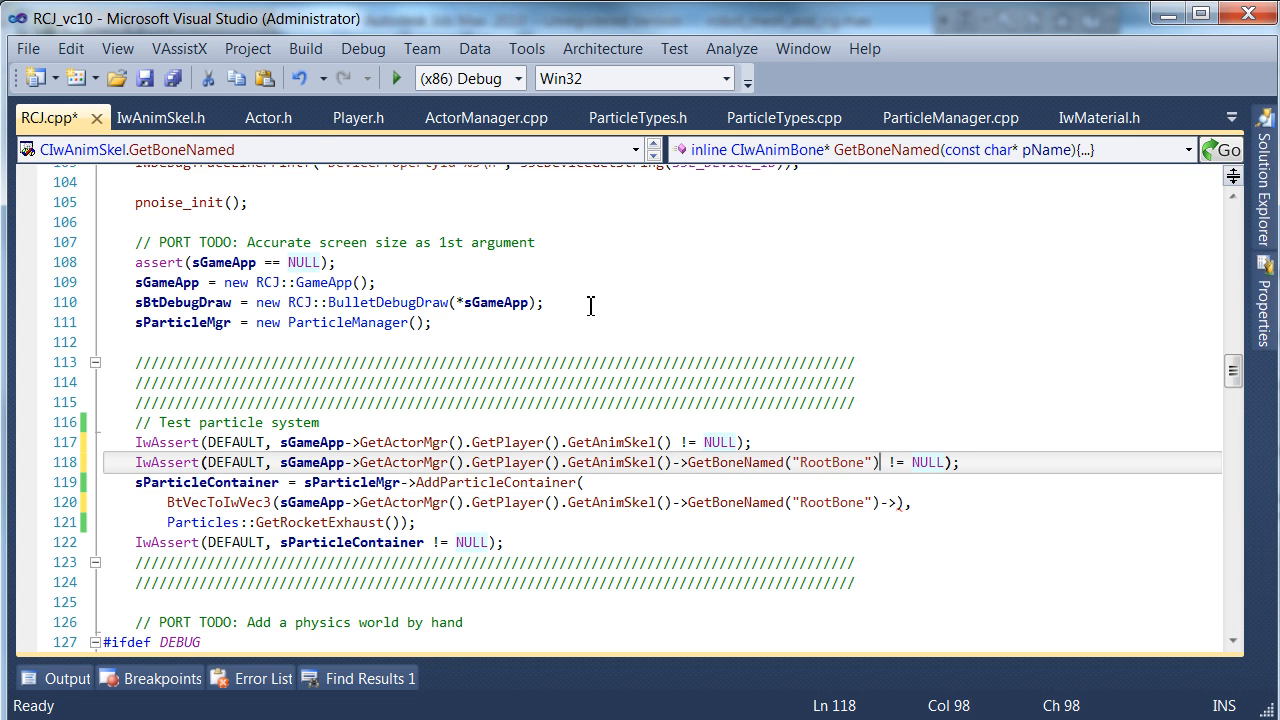
pyautogui.press('ctrl+s')
pyautogui.write('g')
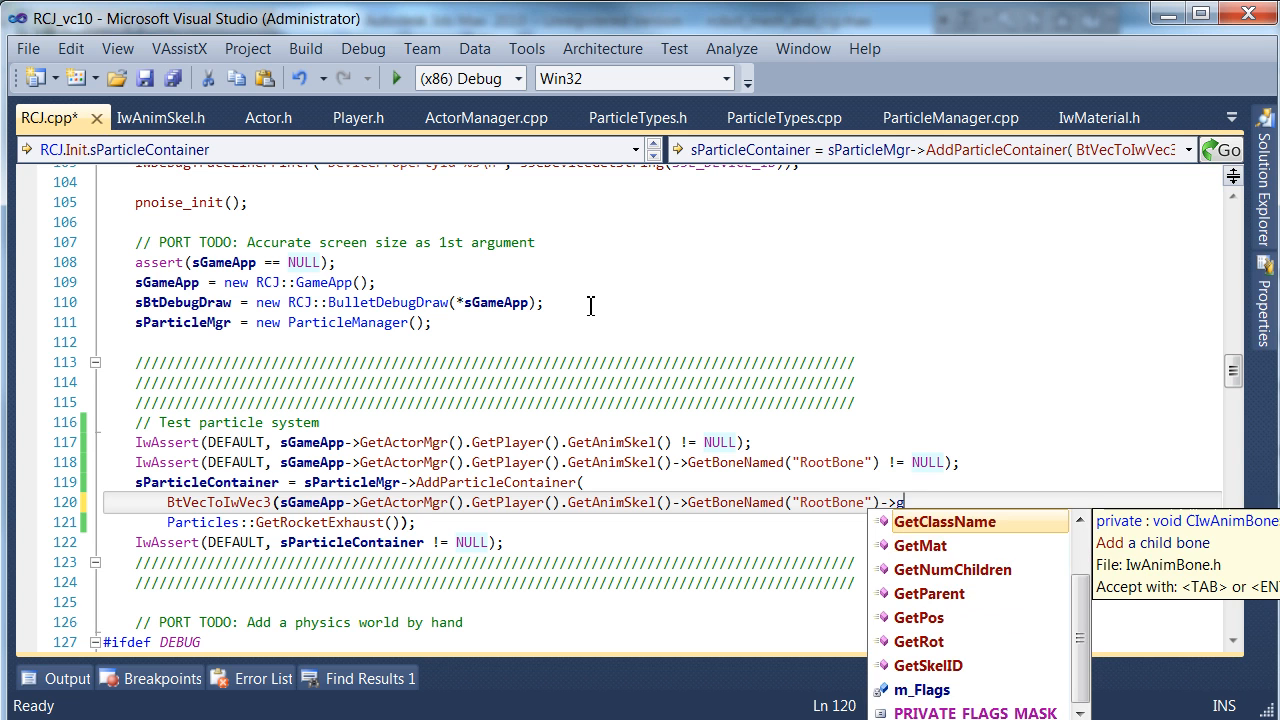
pyautogui.write('etPos(')
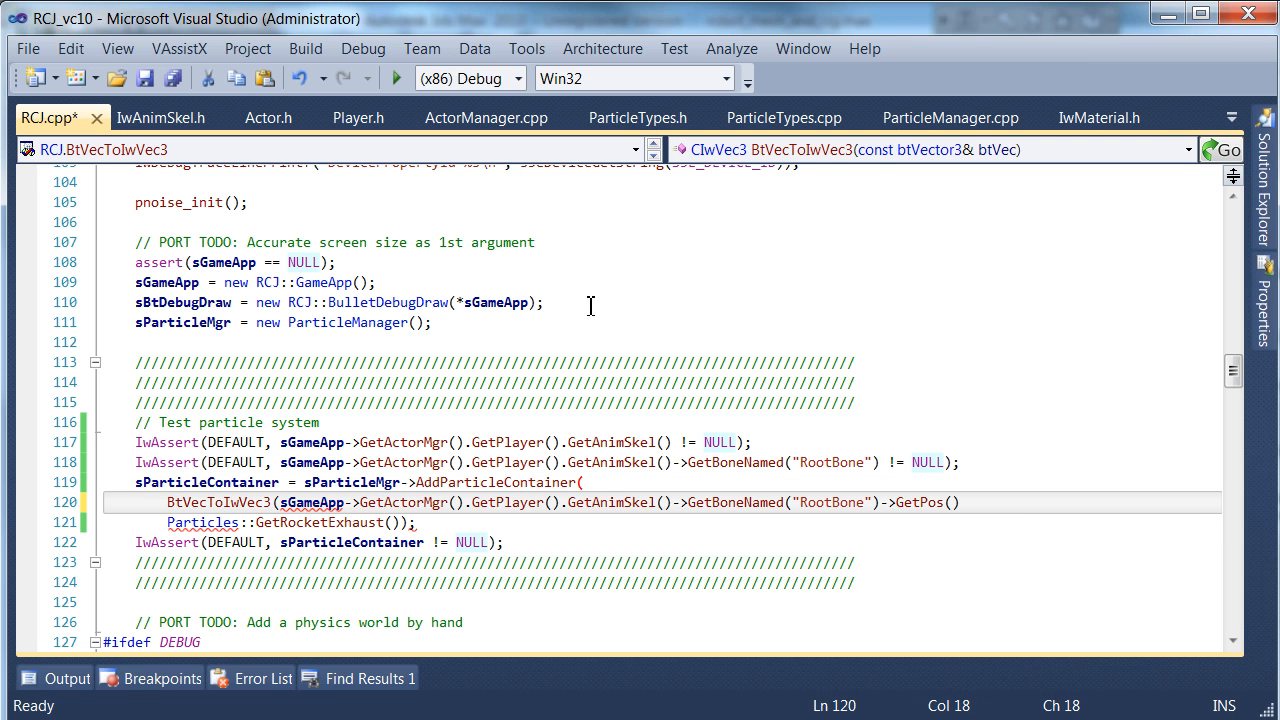
pyautogui.write('ciw')
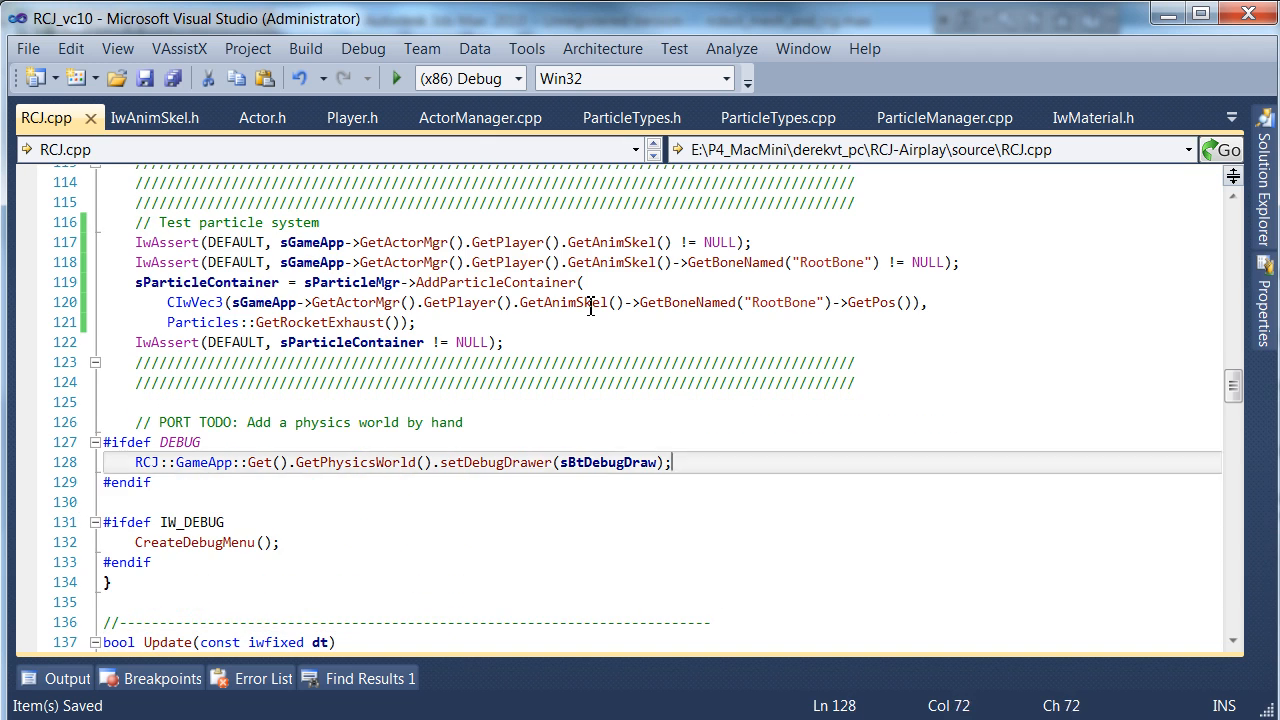
# Step: Scroll to the Update test block and build the RCJ_vc10 solution in Debug Win32
pyautogui.scroll(-3)
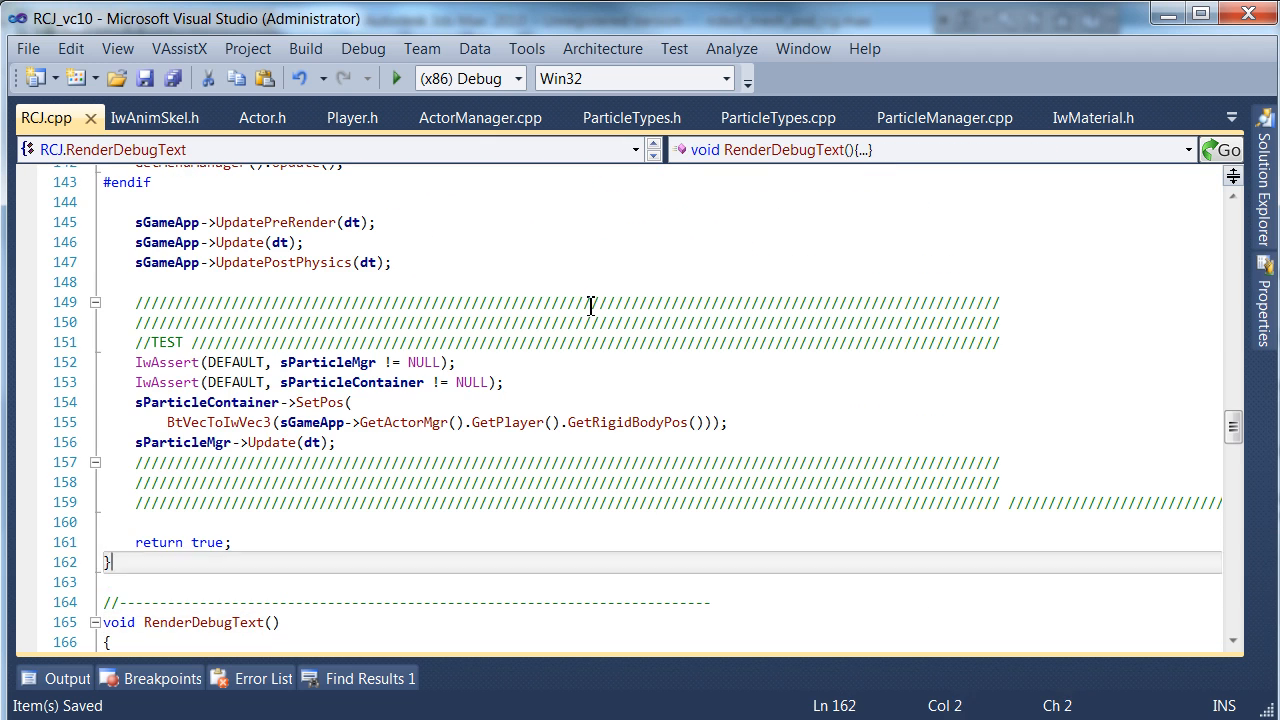
pyautogui.press('Enter')
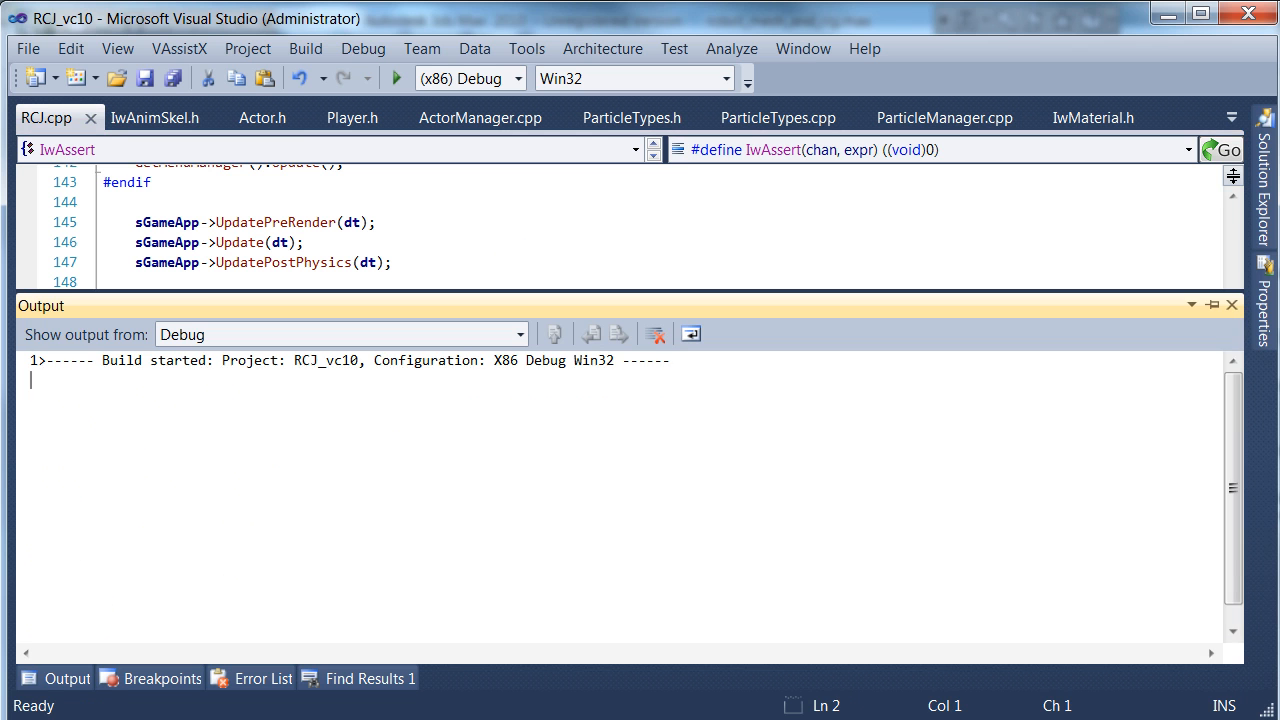
# Step: Watch the game run in the x86 Simulator with glowing particles near the vehicle
pyautogui.click(396, 78)
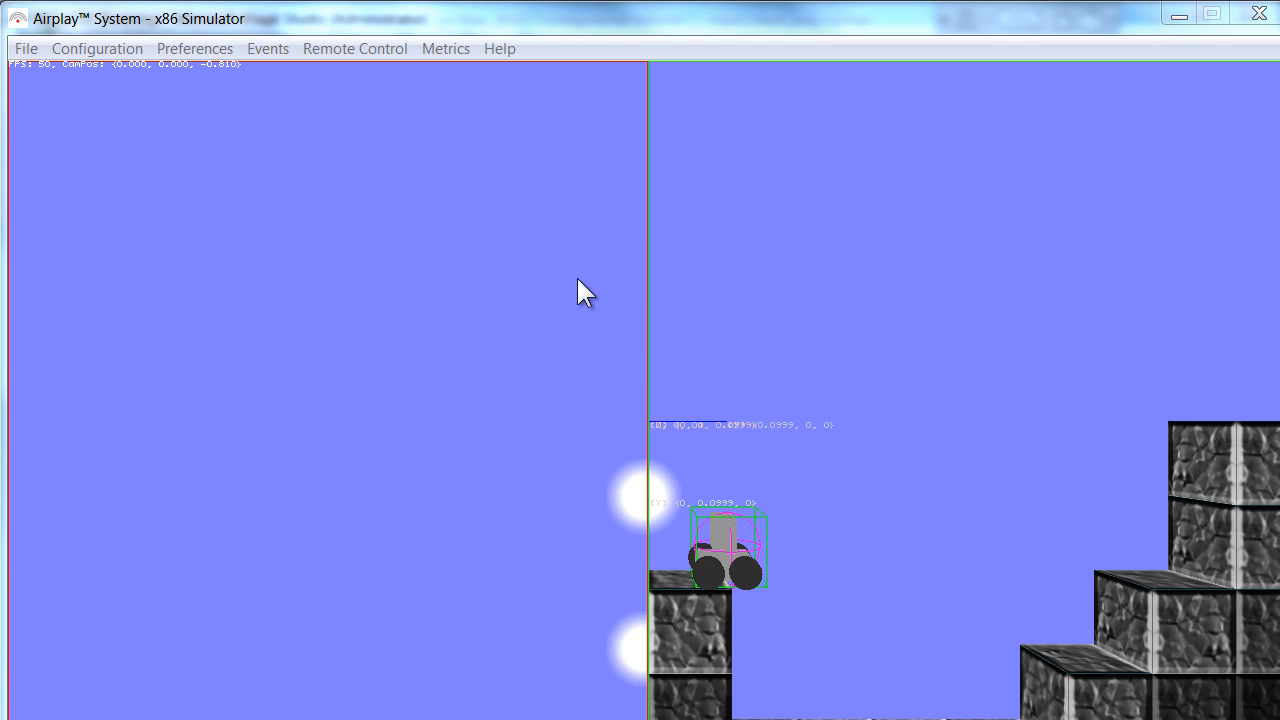
pyautogui.moveTo(485, 440)
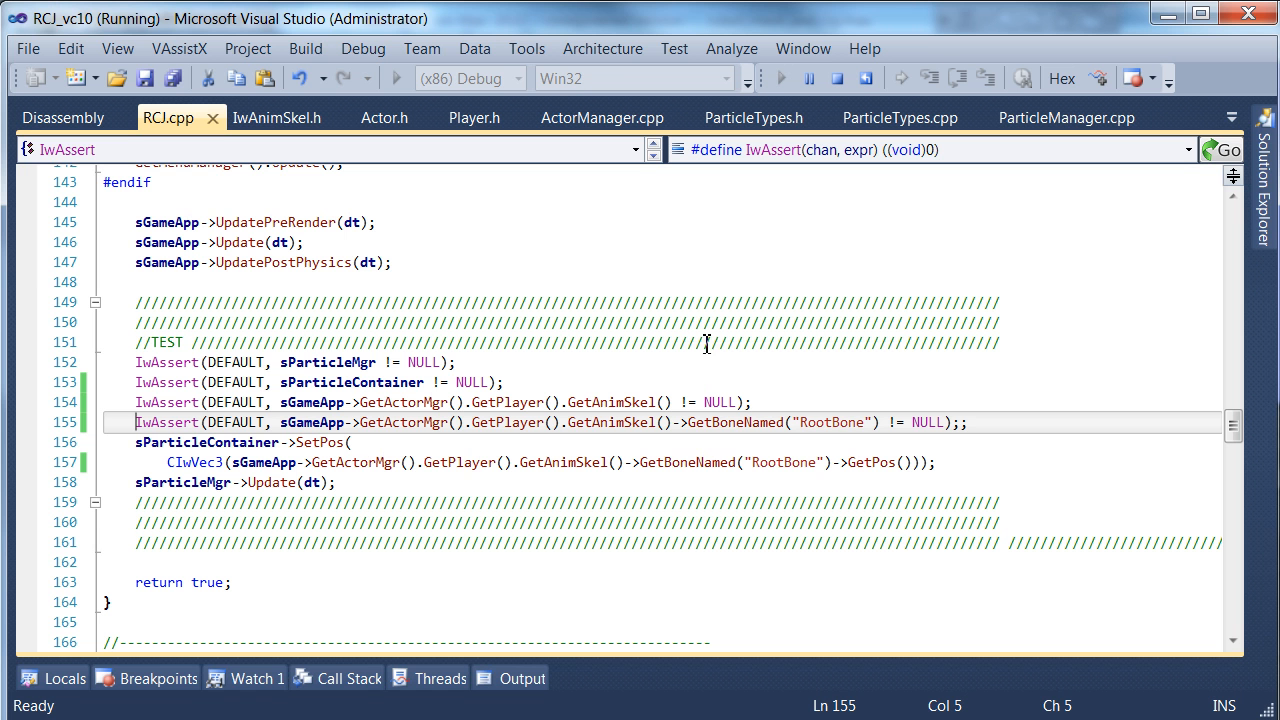
pyautogui.moveTo(495, 537)
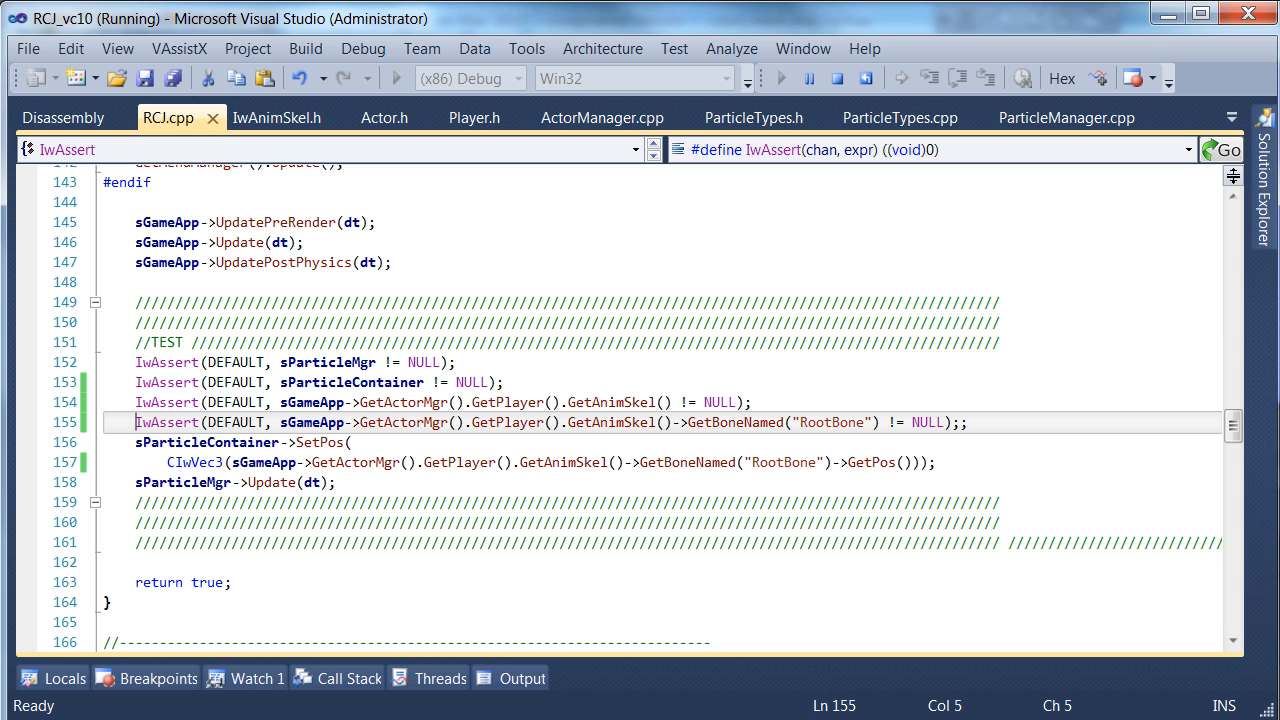
# Step: Stop the debug session and return to the particle test code in RCJ.cpp
pyautogui.click(862, 462)
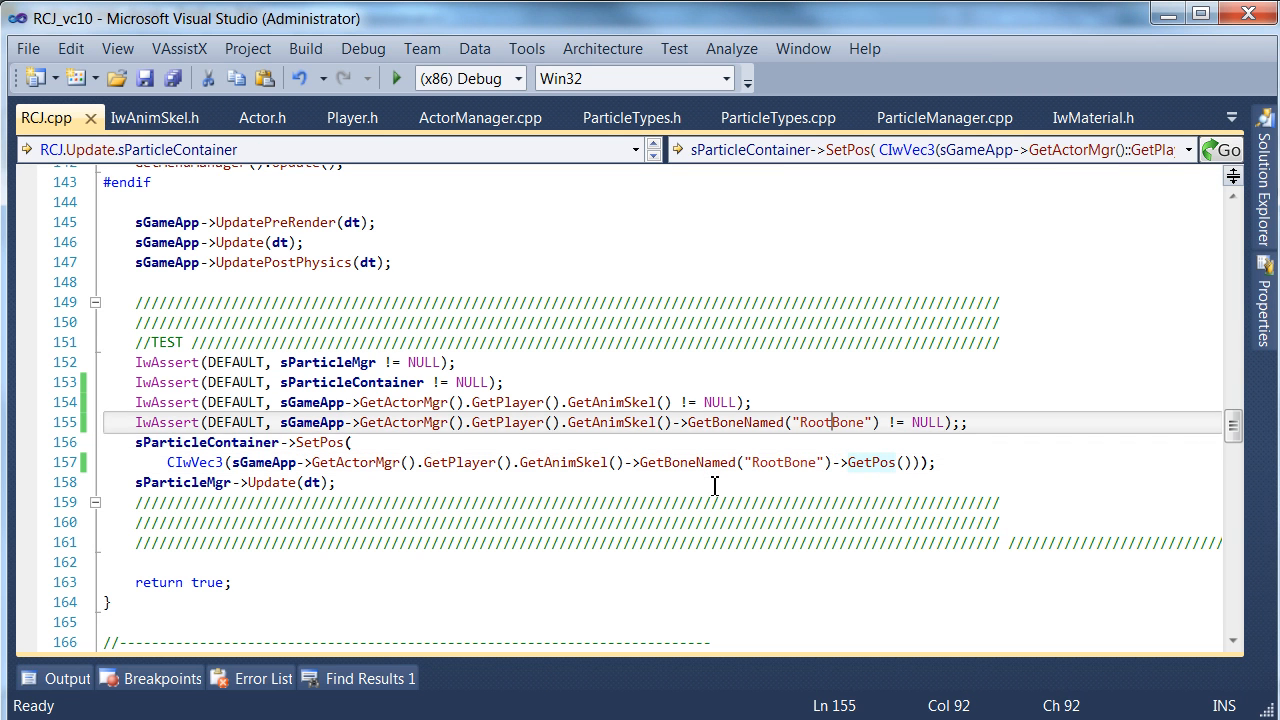
pyautogui.click(351, 442)
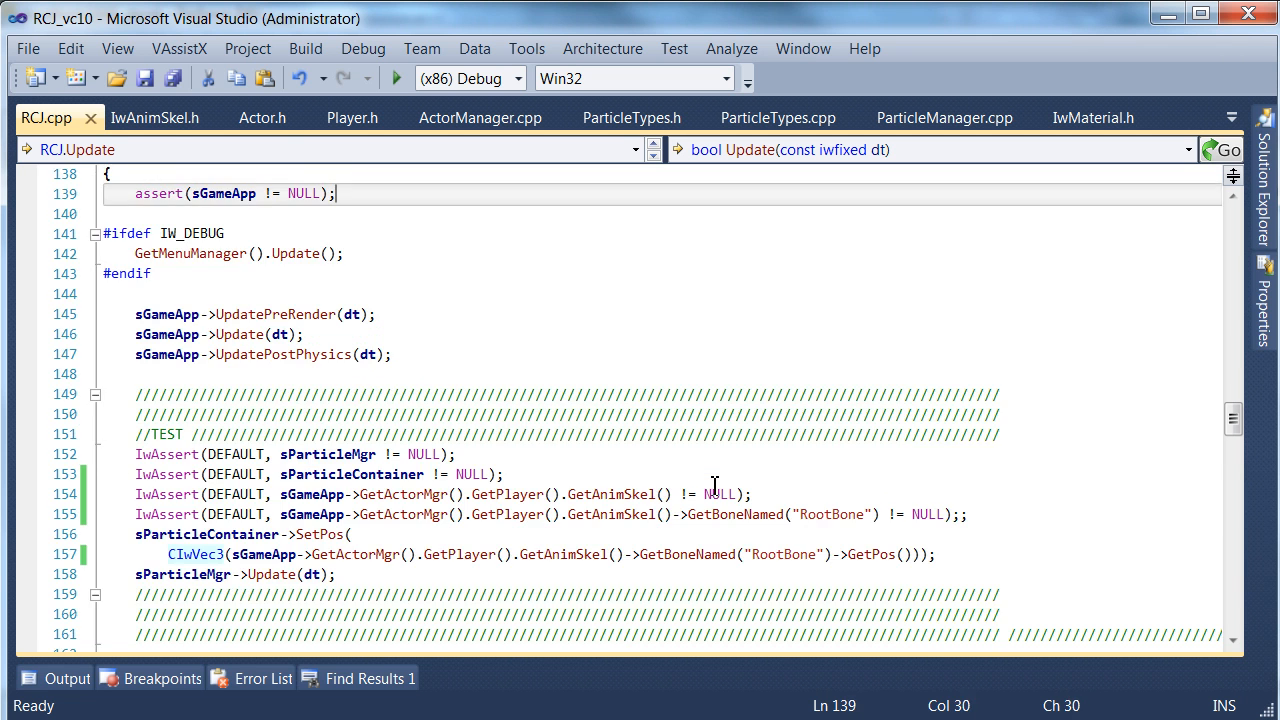
pyautogui.scroll(-3)
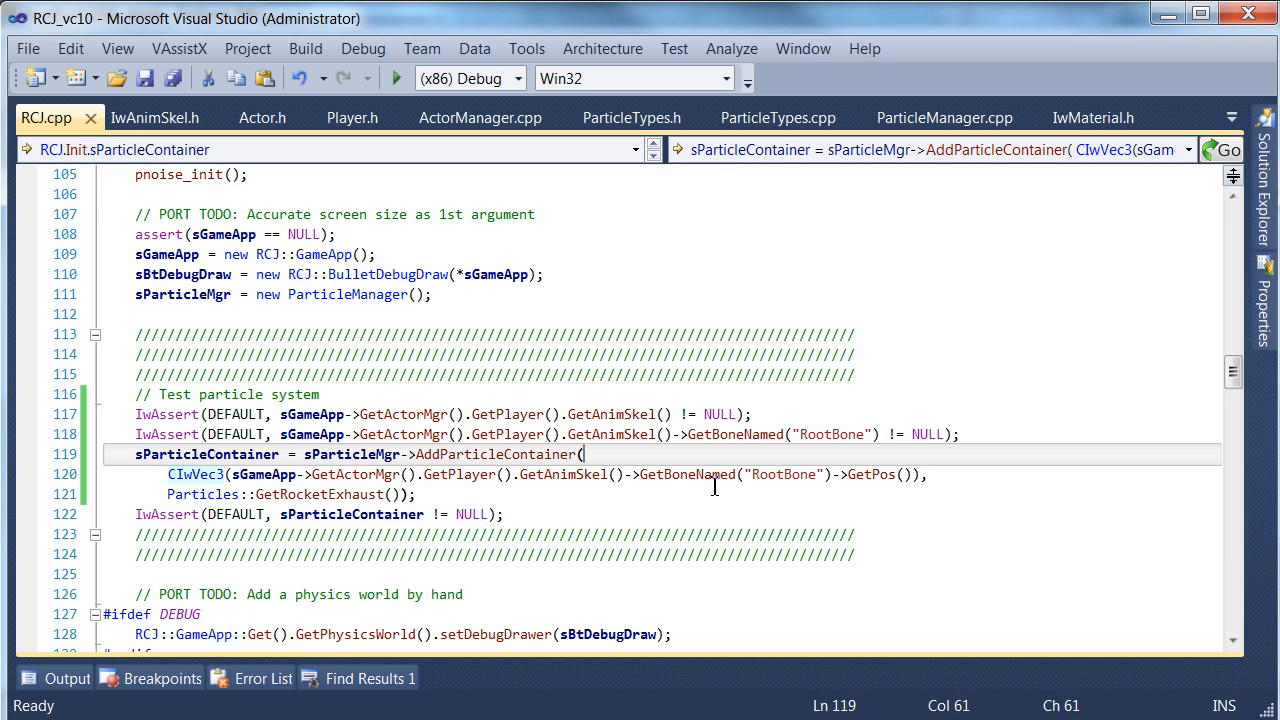
# Step: Look up CIwVec3, browse IwAnimSkel.h, then view the GetAnimSkel() accessor in Actor.h
pyautogui.click(172, 474)
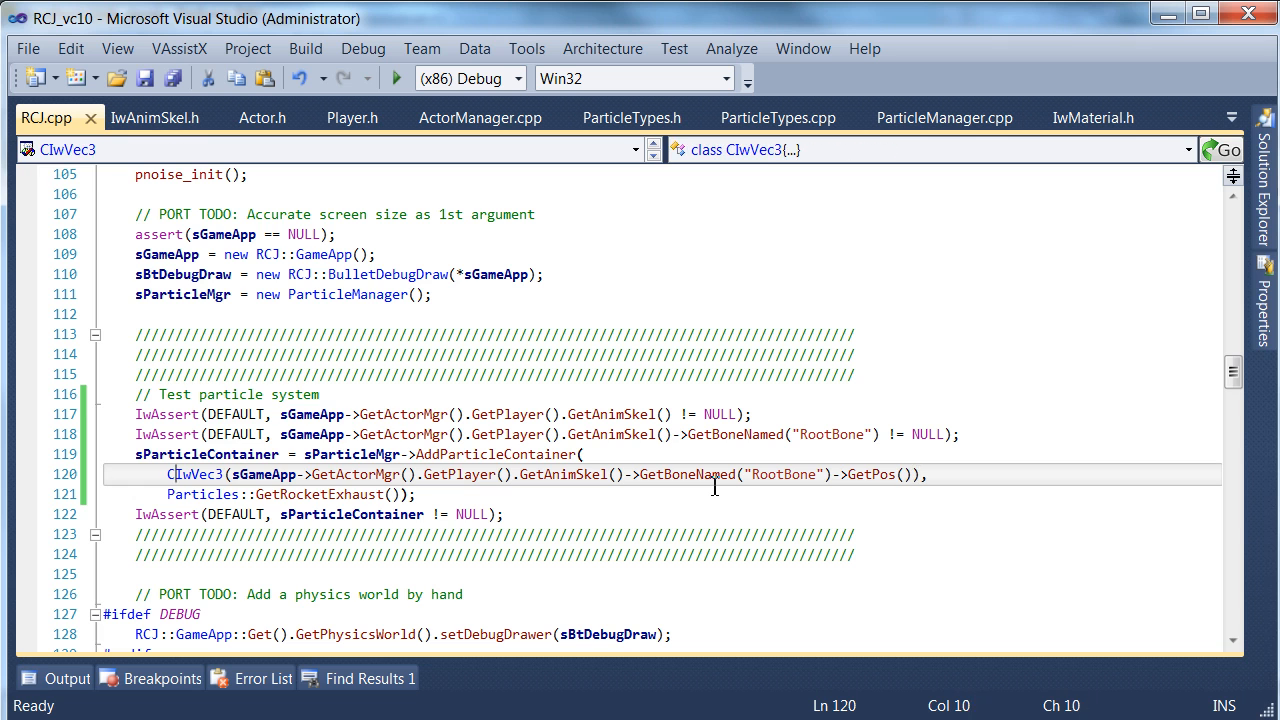
pyautogui.click(264, 117)
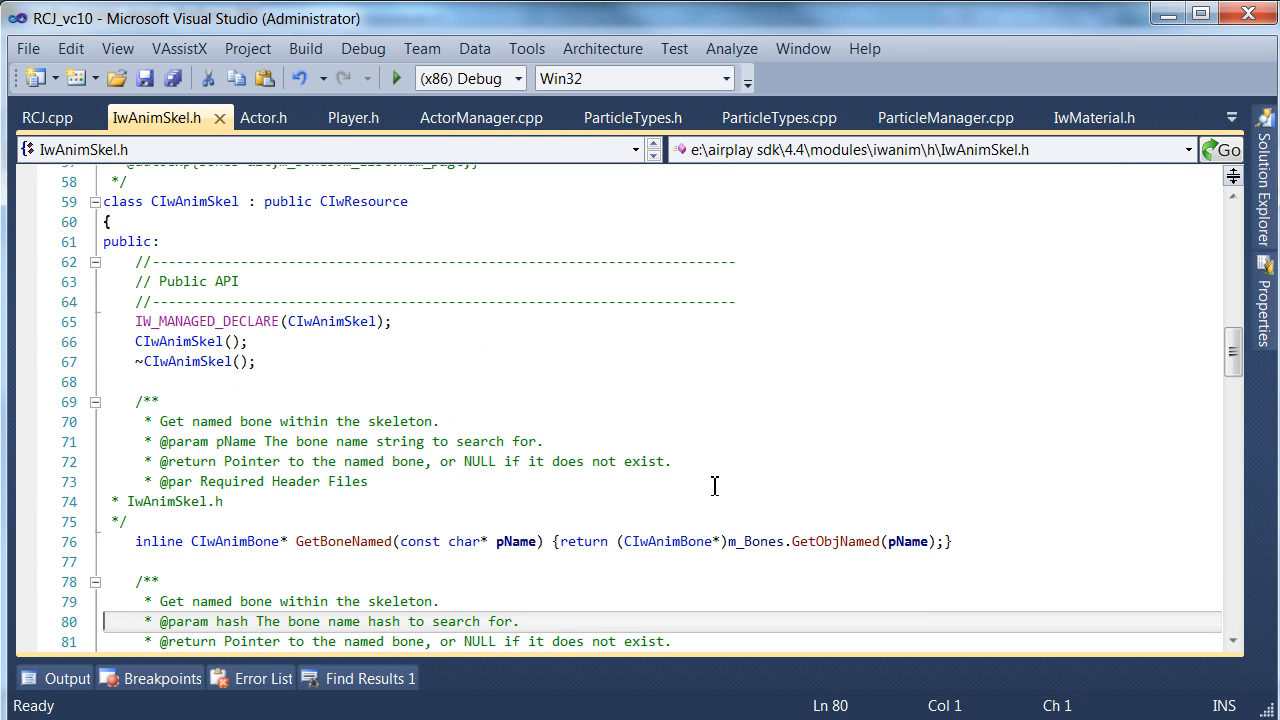
pyautogui.scroll(-3)
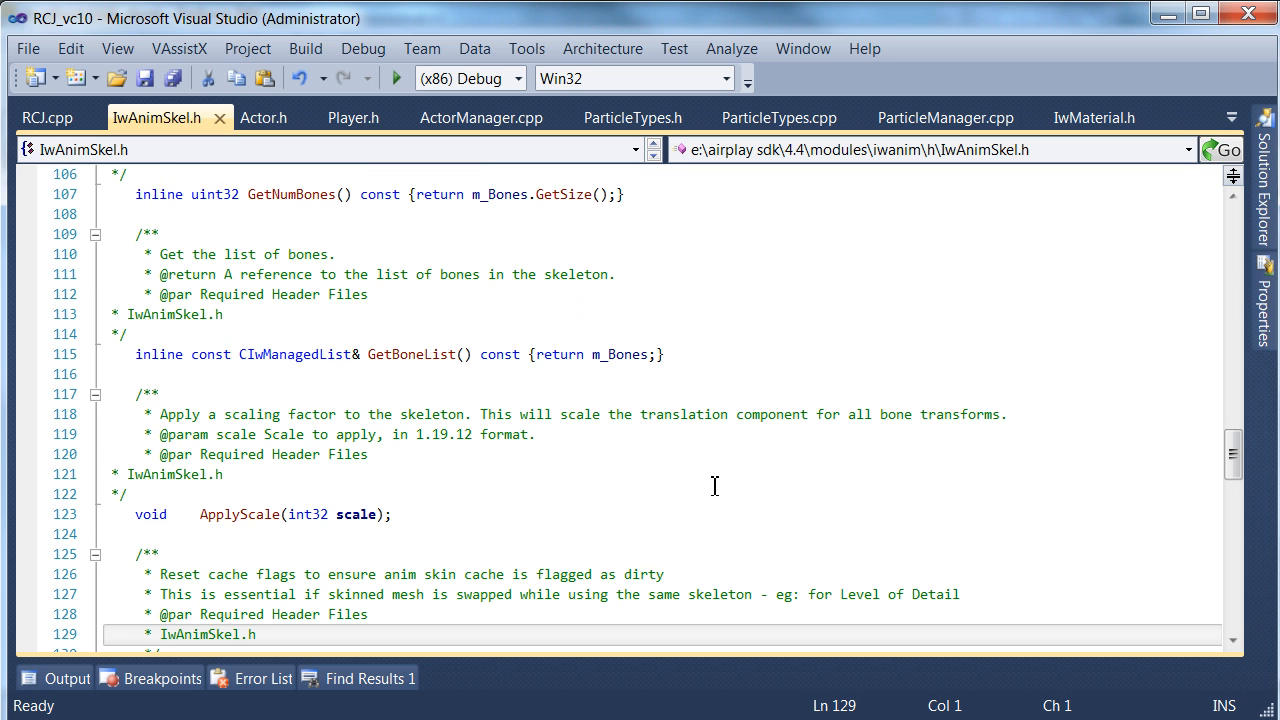
pyautogui.scroll(-3)
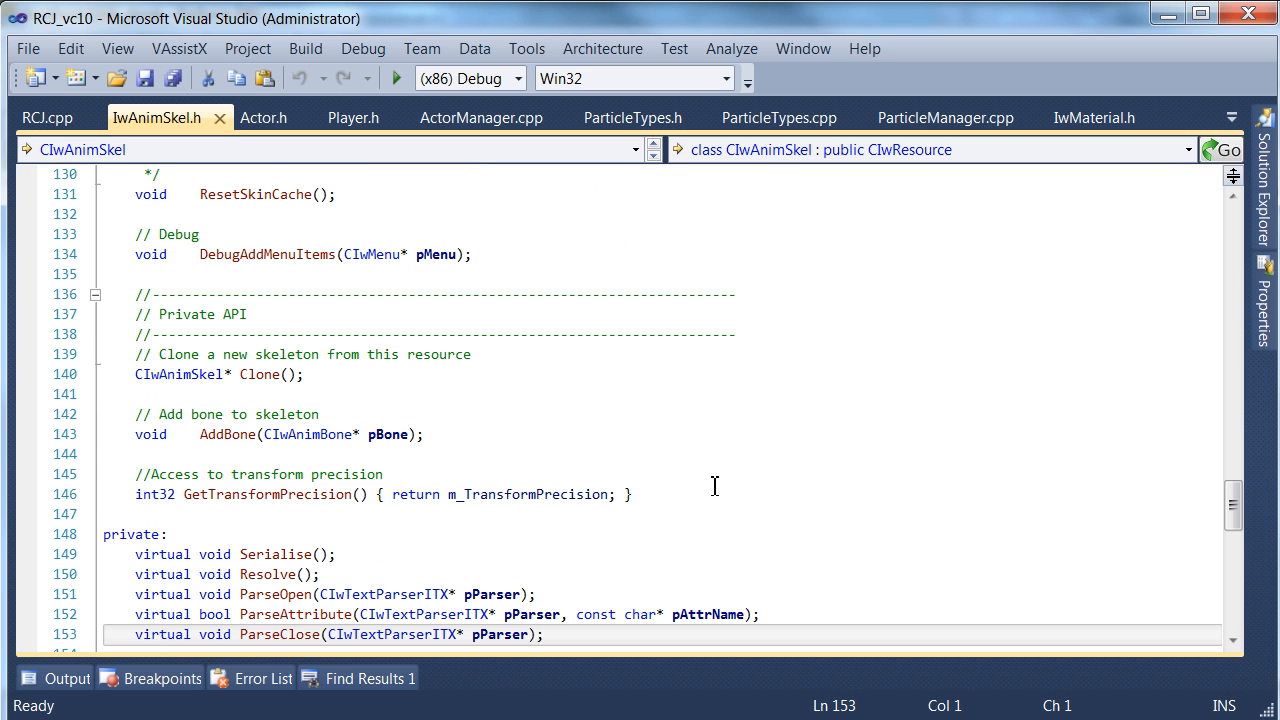
pyautogui.scroll(-3)
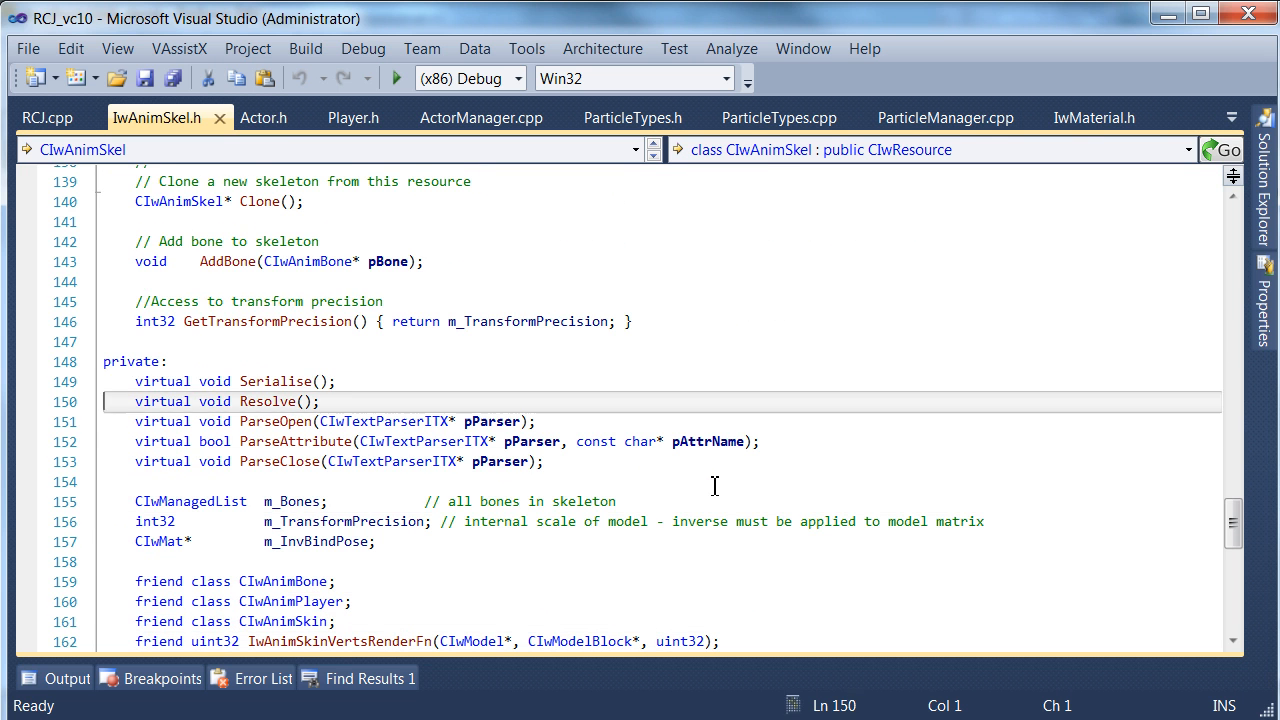
pyautogui.click(264, 117)
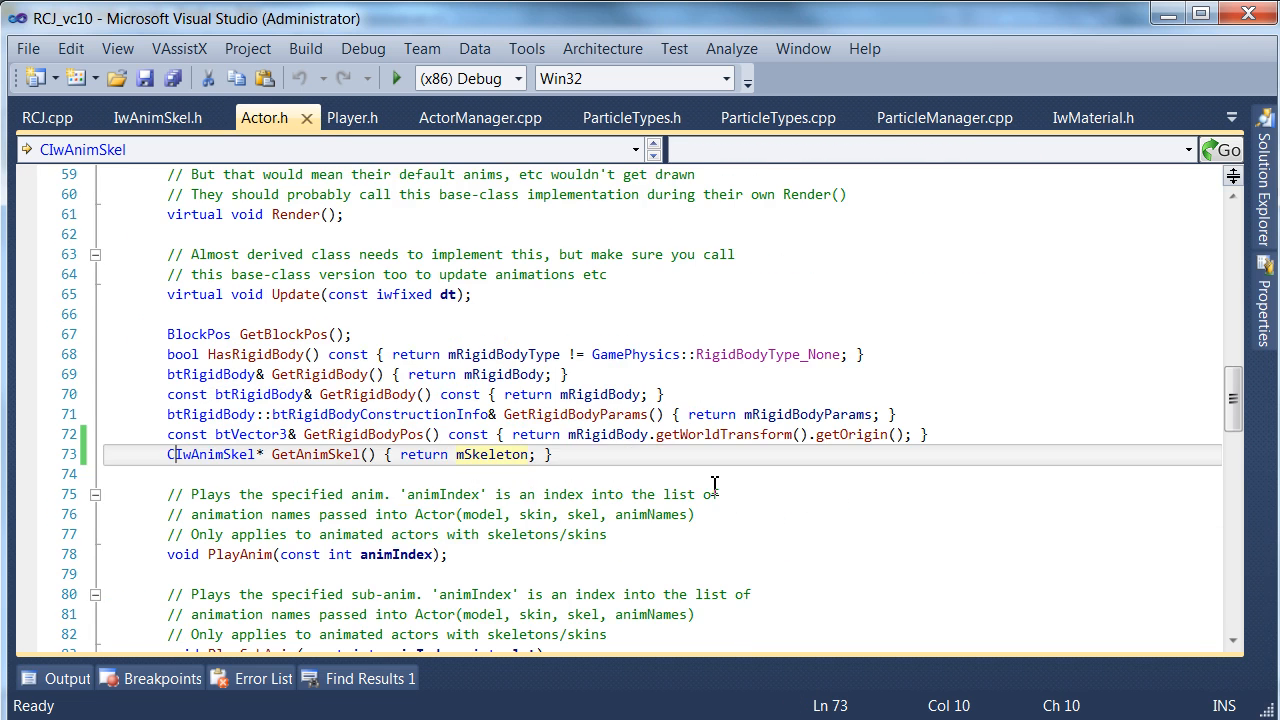
pyautogui.click(46, 117)
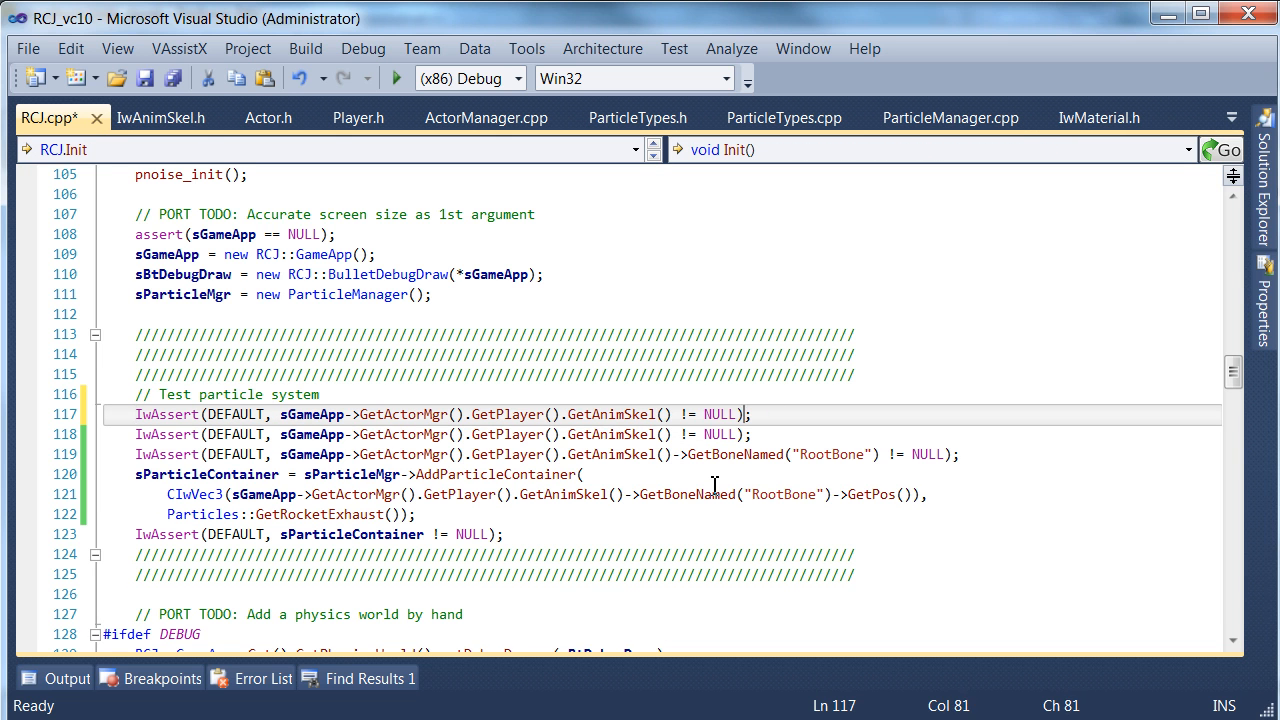
# Step: Declare a CIwAnimSkel* const playerSkel local at the start of the particle test
pyautogui.write('GetRigidBody')
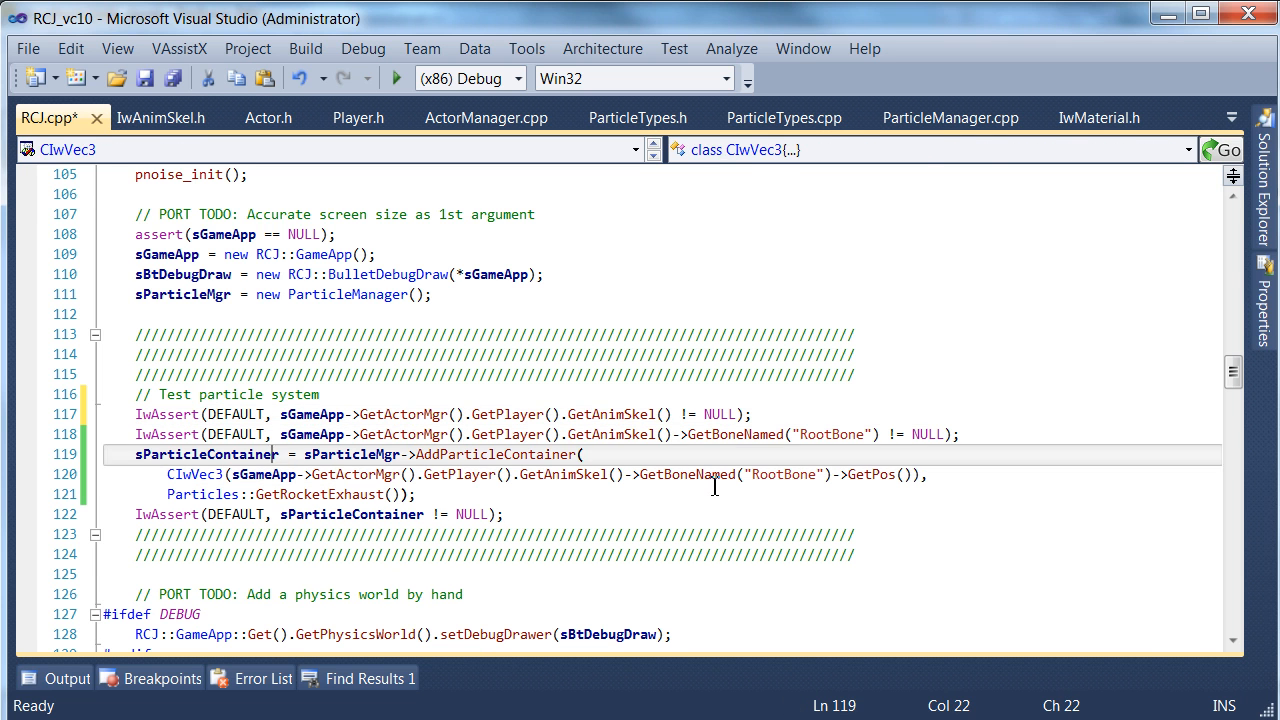
pyautogui.click(548, 434)
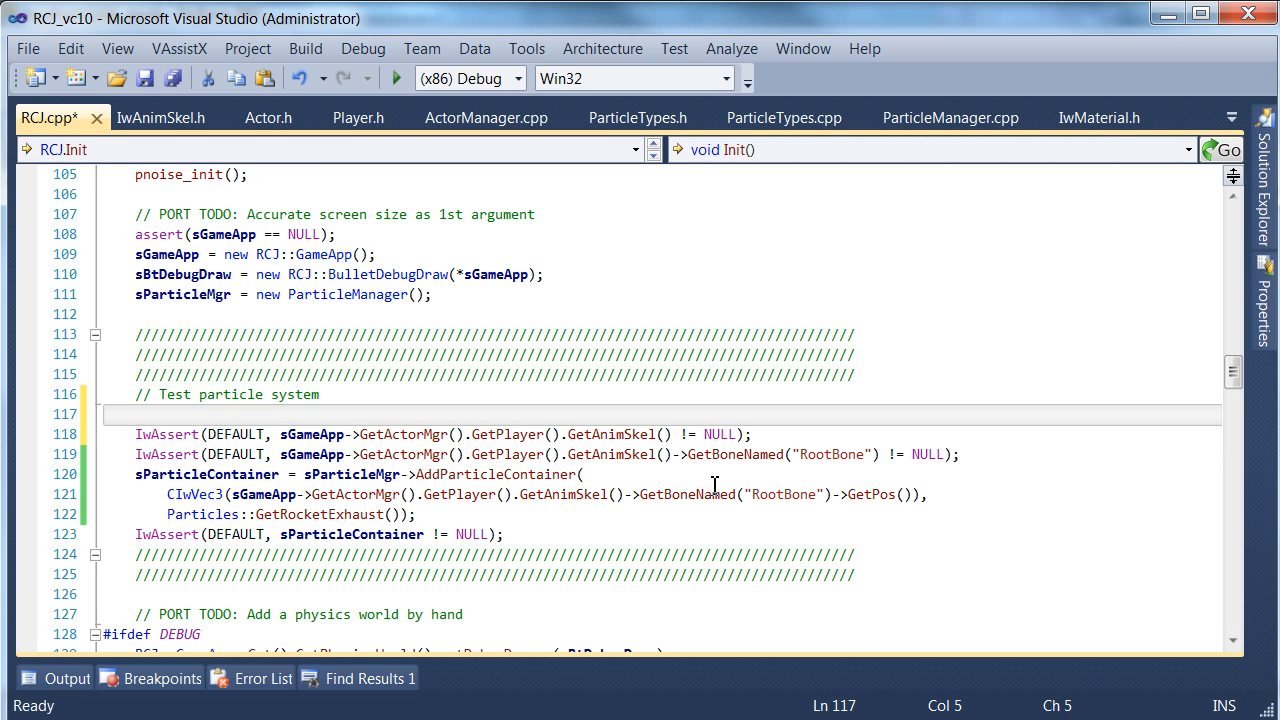
pyautogui.write('ciwan')
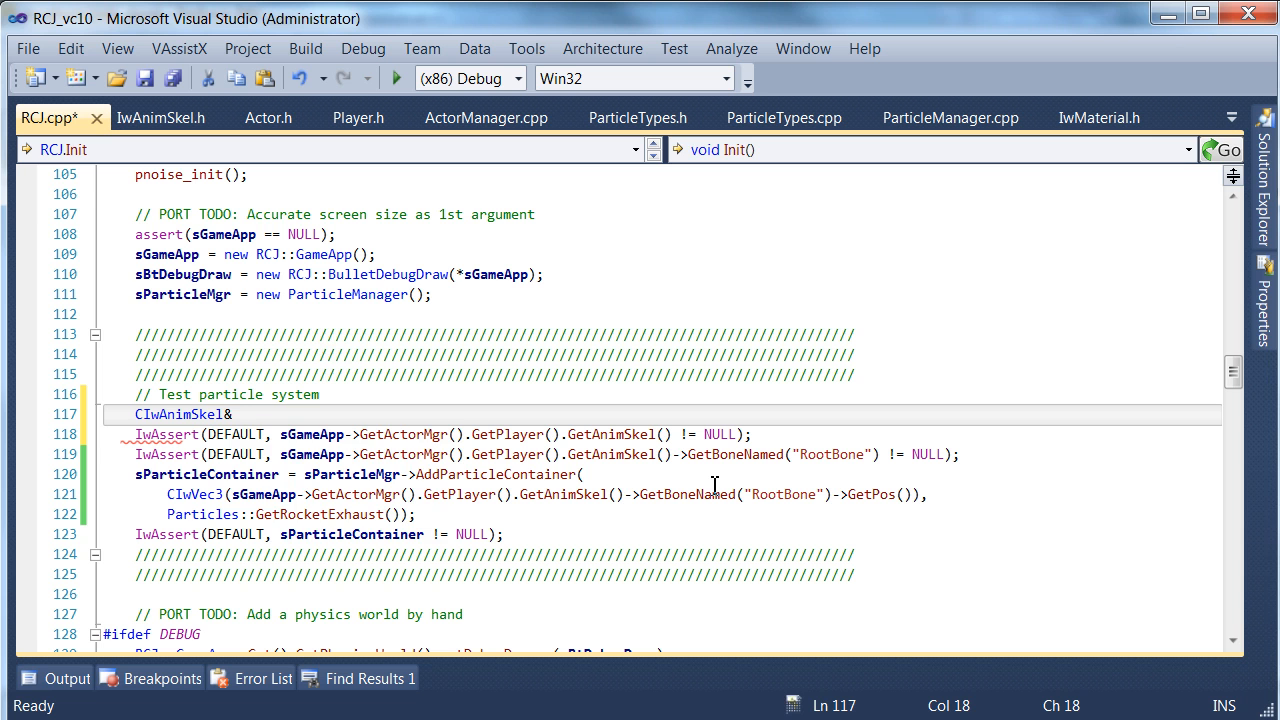
pyautogui.write('playerSkel =')
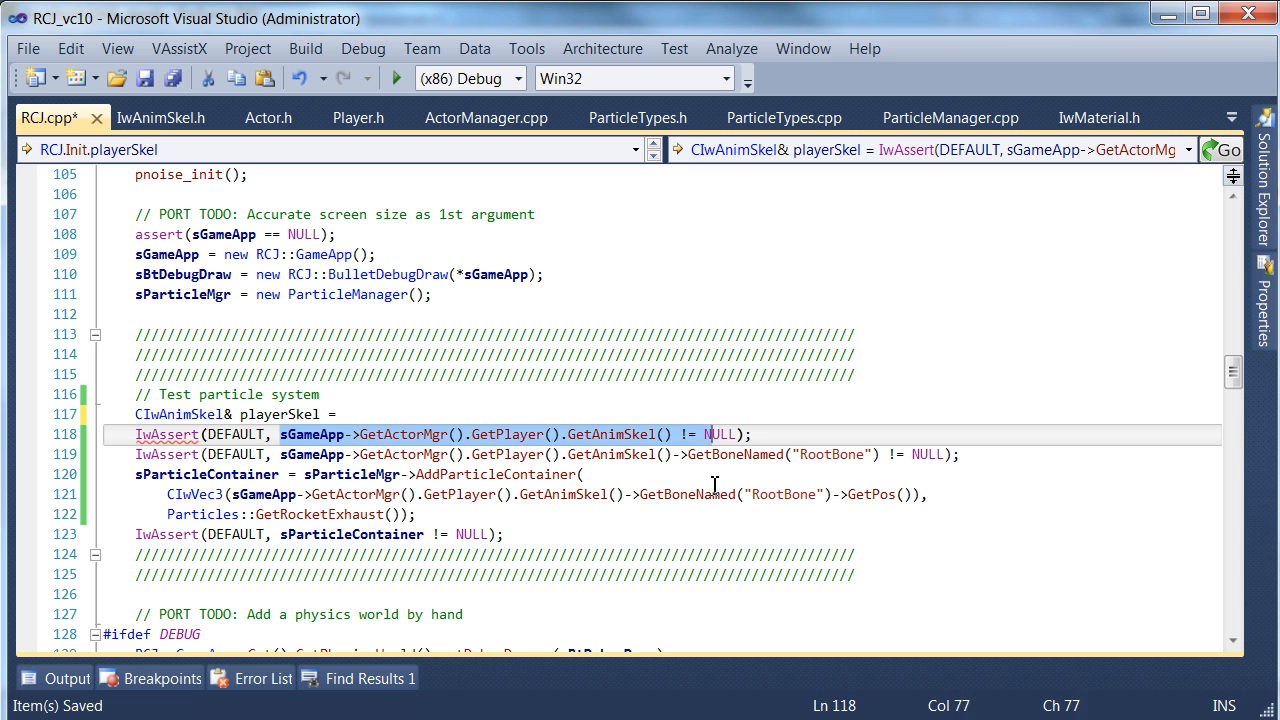
pyautogui.click(290, 414)
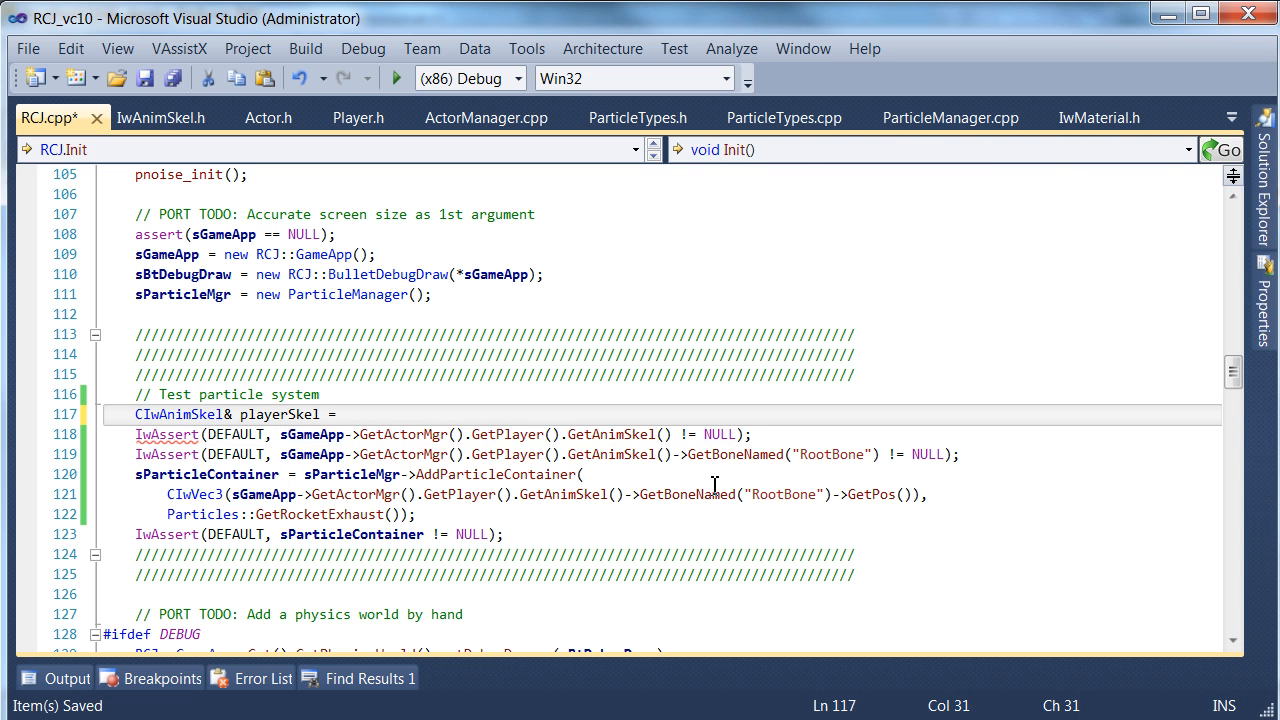
pyautogui.click(232, 414)
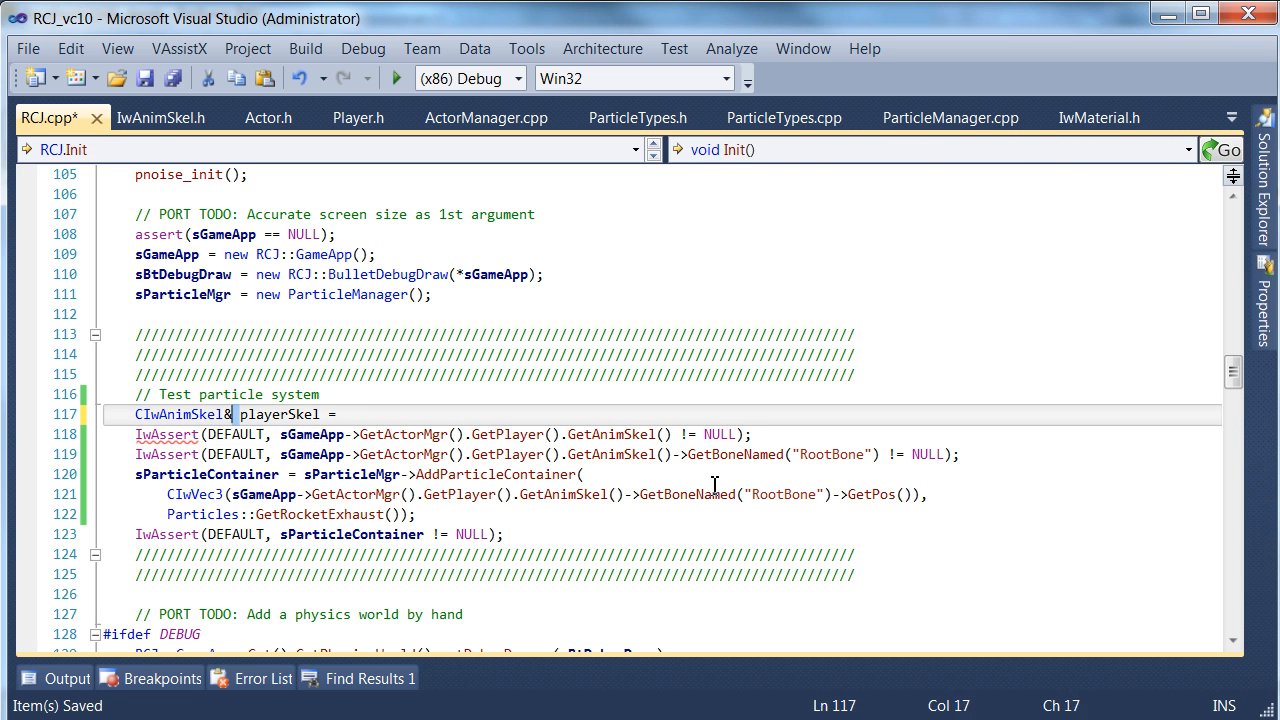
pyautogui.write('* const')
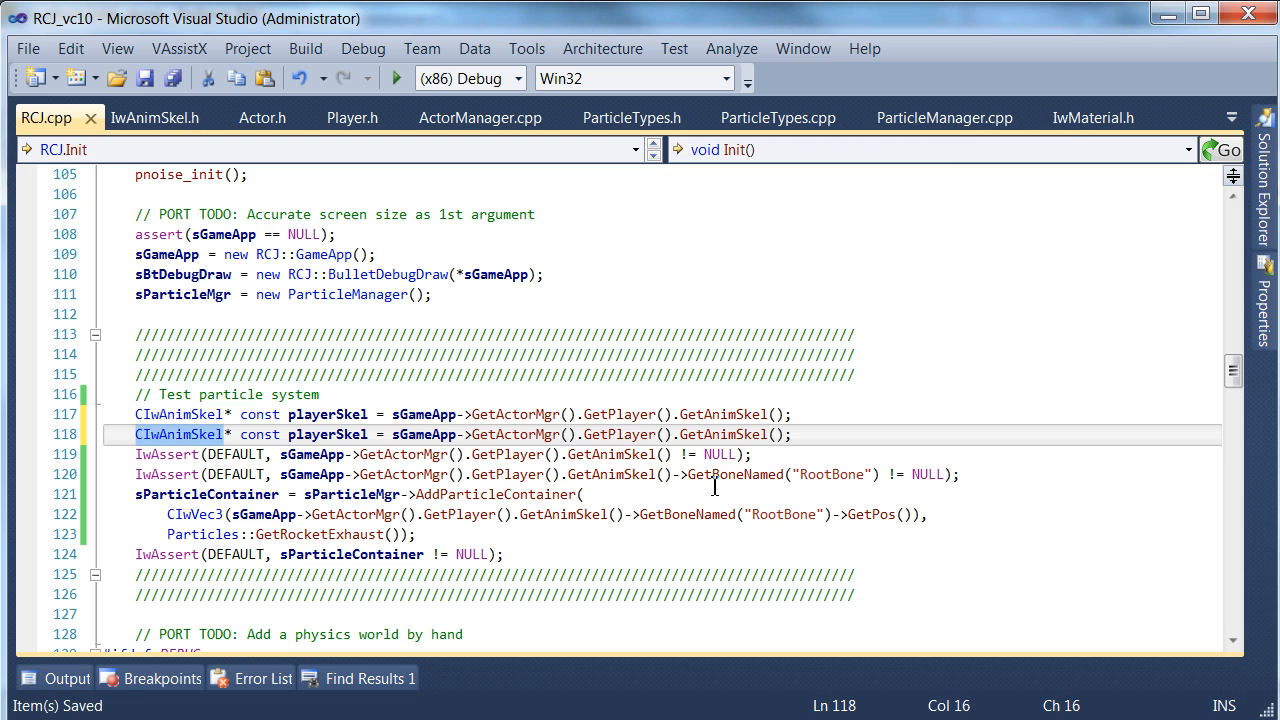
# Step: Add a btRigidBody& playerBody declaration and rewrite both asserts to use playerSkel
pyautogui.write('btri')
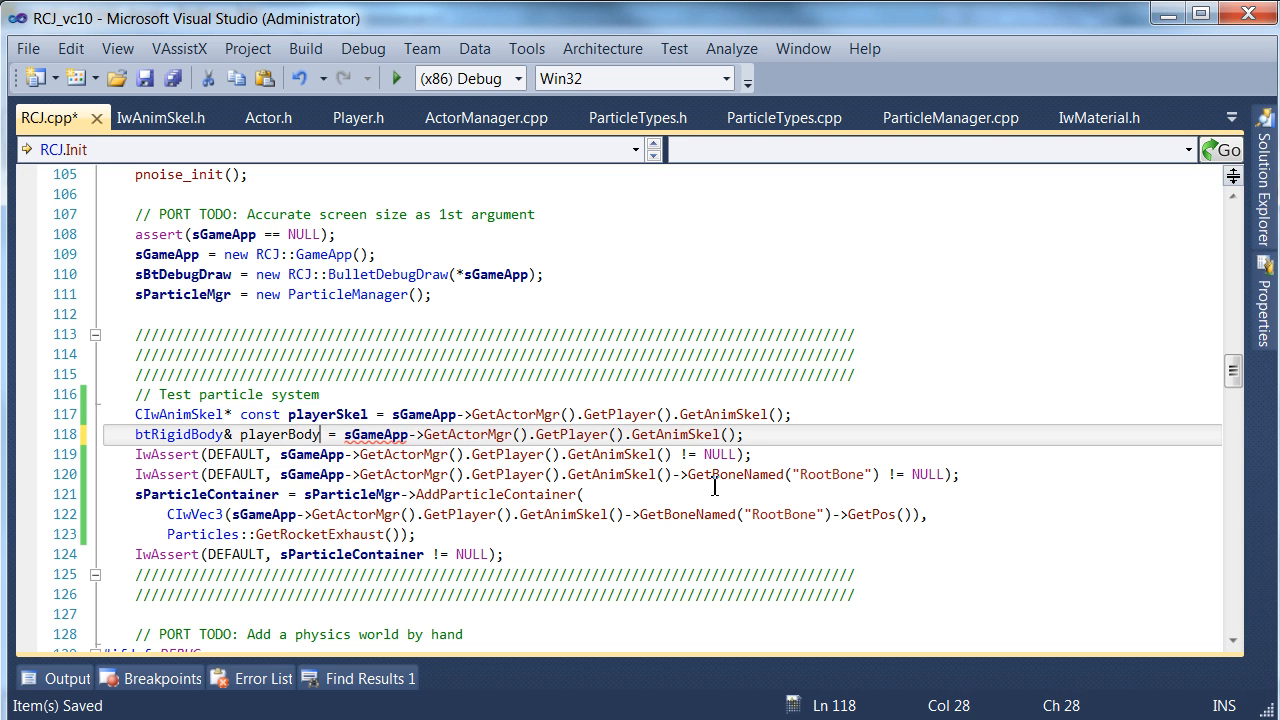
pyautogui.write('get')
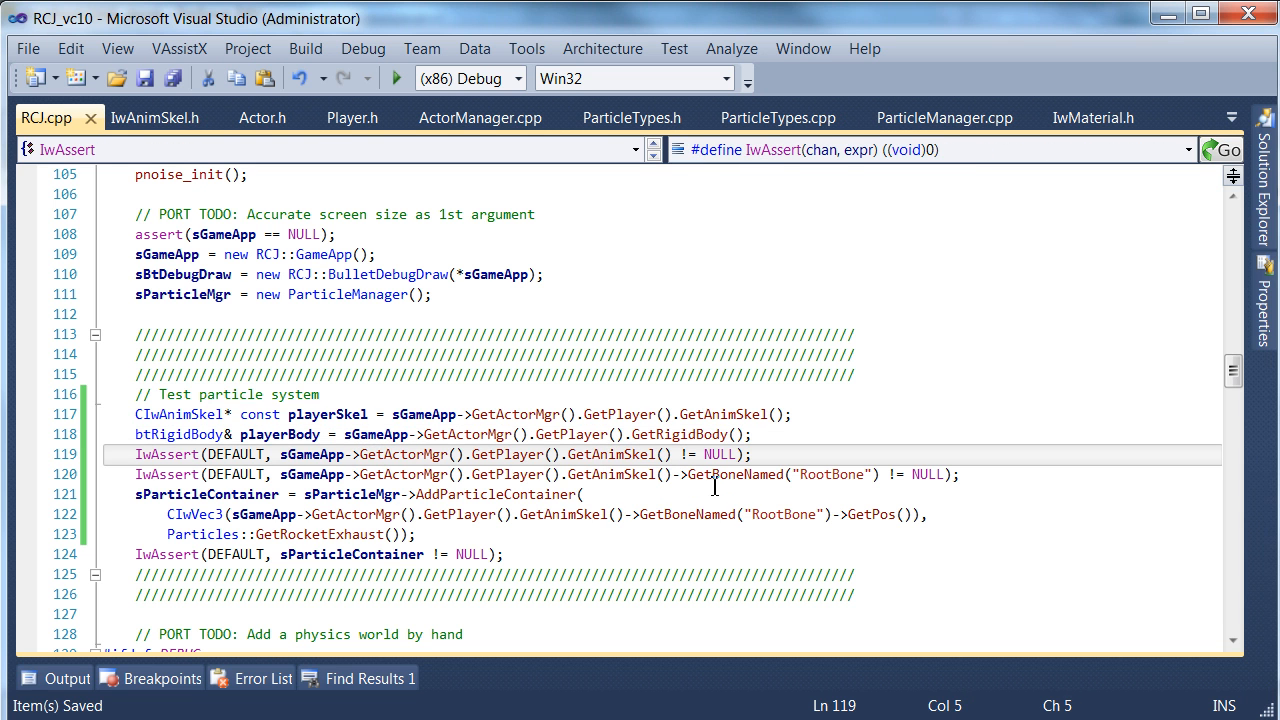
pyautogui.click(285, 454)
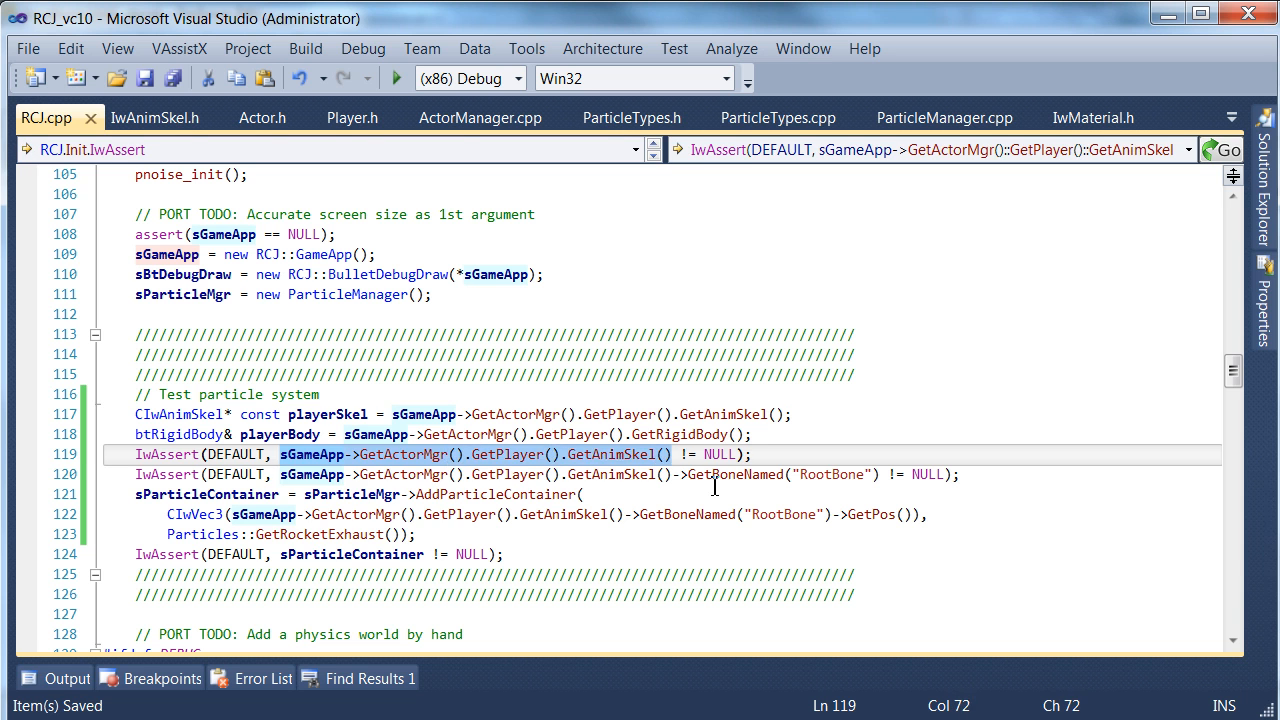
pyautogui.write('playersk')
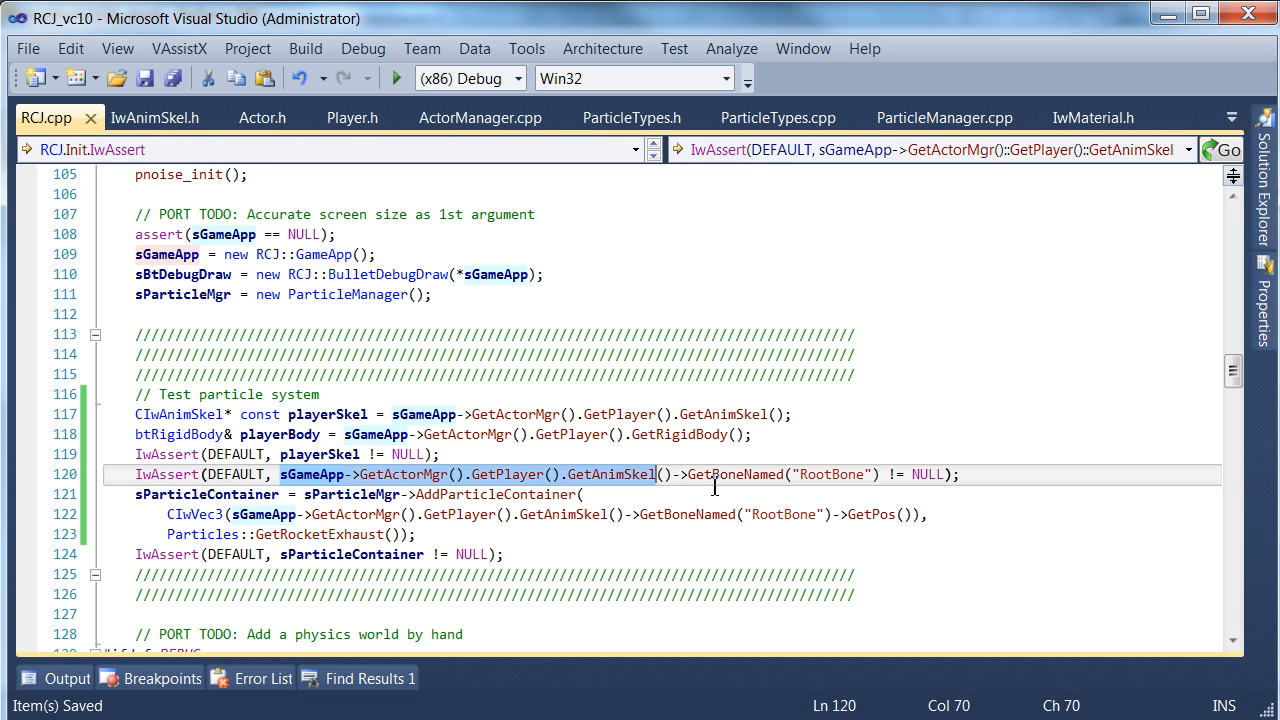
pyautogui.write('playerSkel')
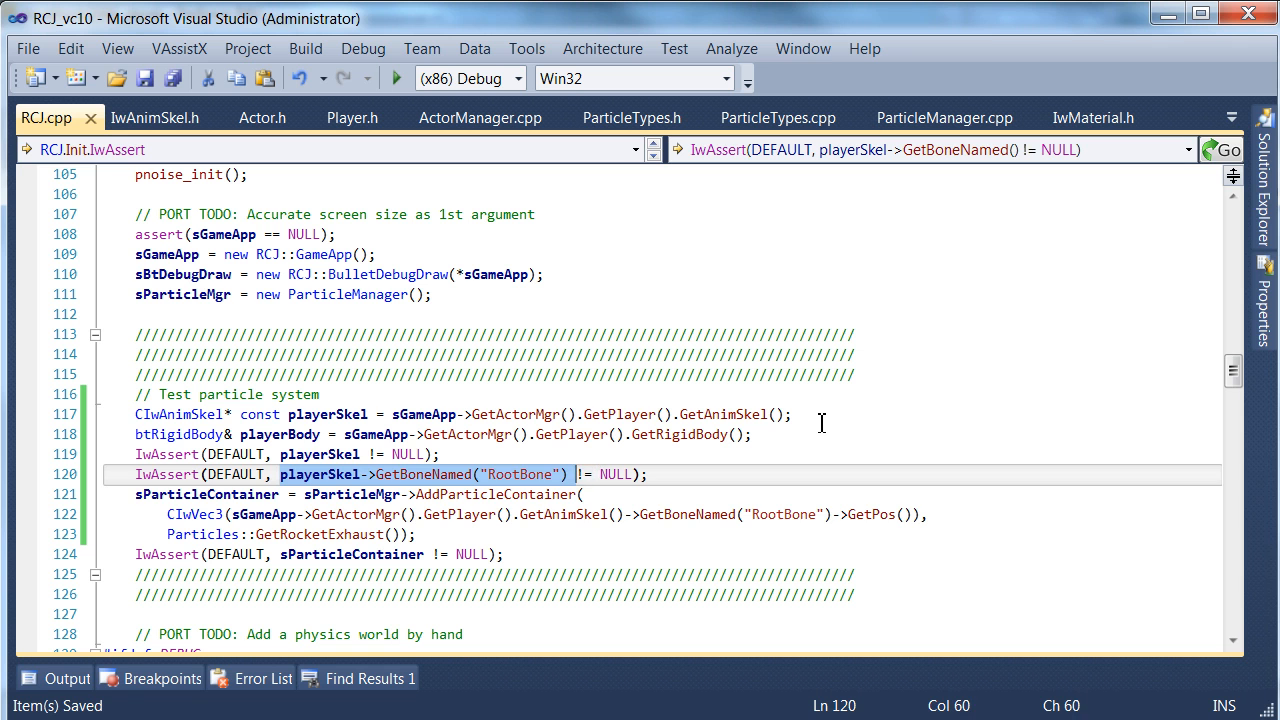
# Step: Set the container position to BtVecToIwVec3(playerBody world origin) plus RootBone's CIwVec3 position
pyautogui.click(228, 514)
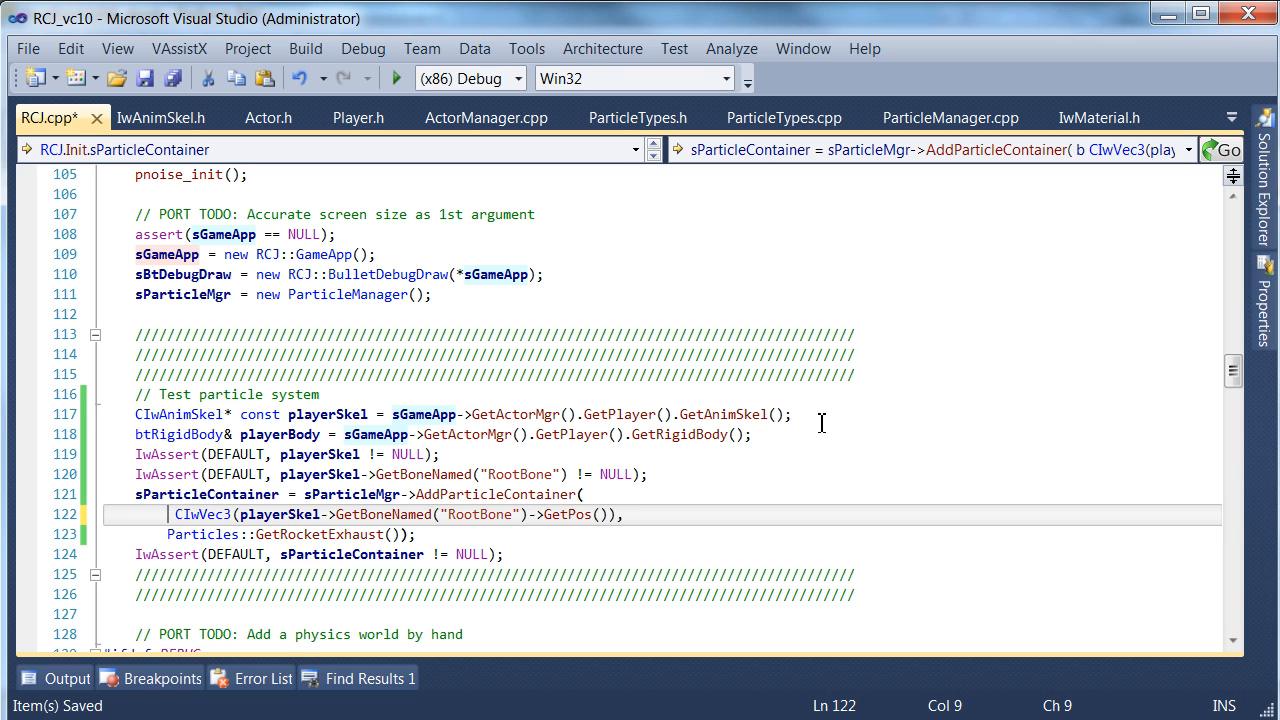
pyautogui.write('btve')
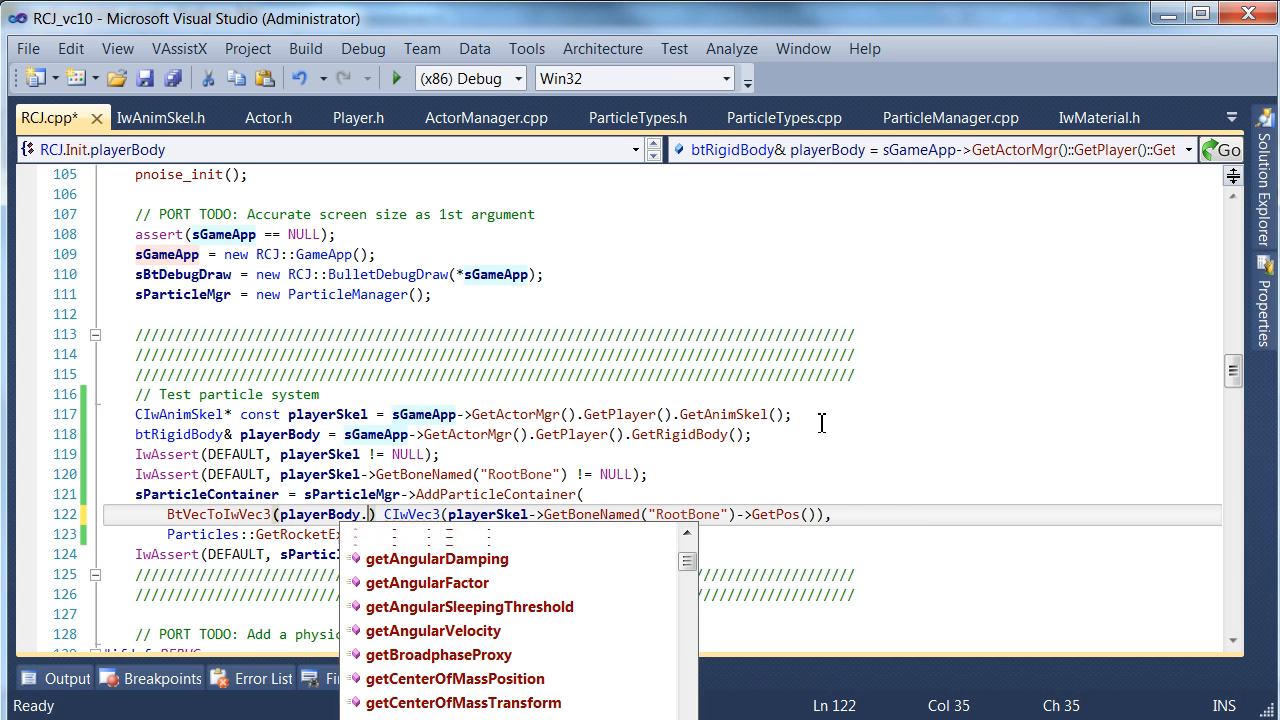
pyautogui.write('get')
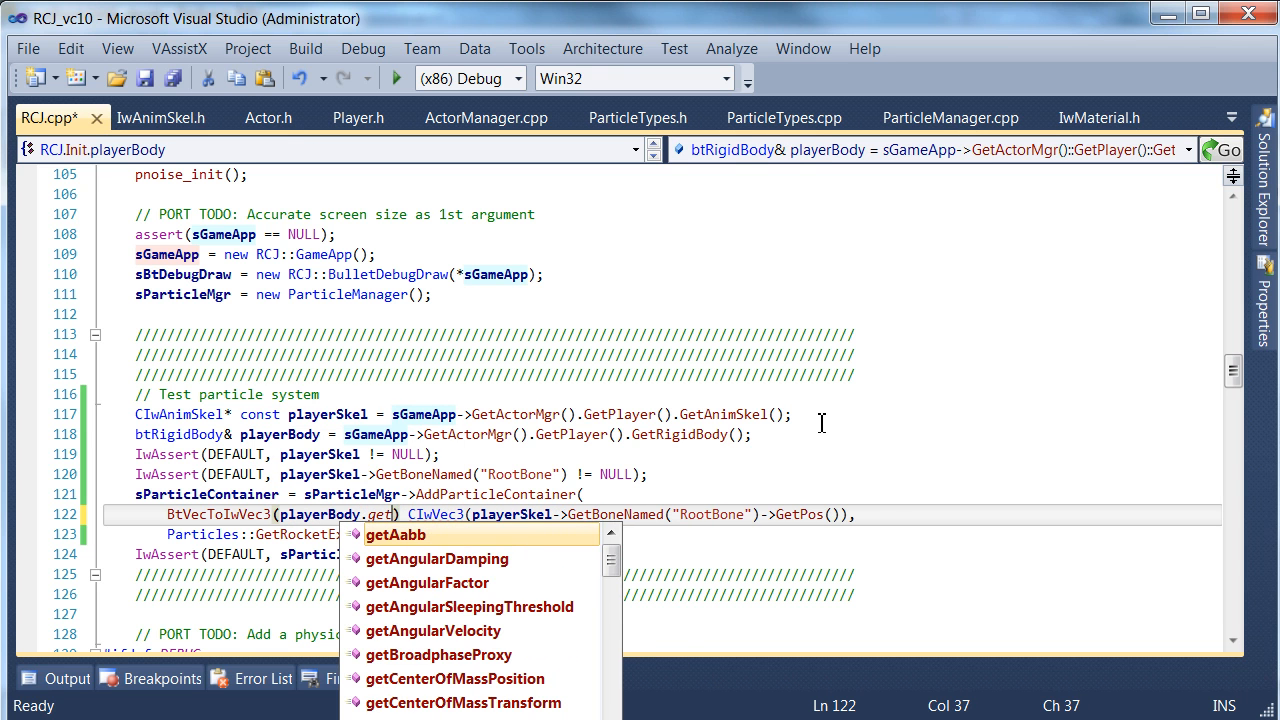
pyautogui.write('tra')
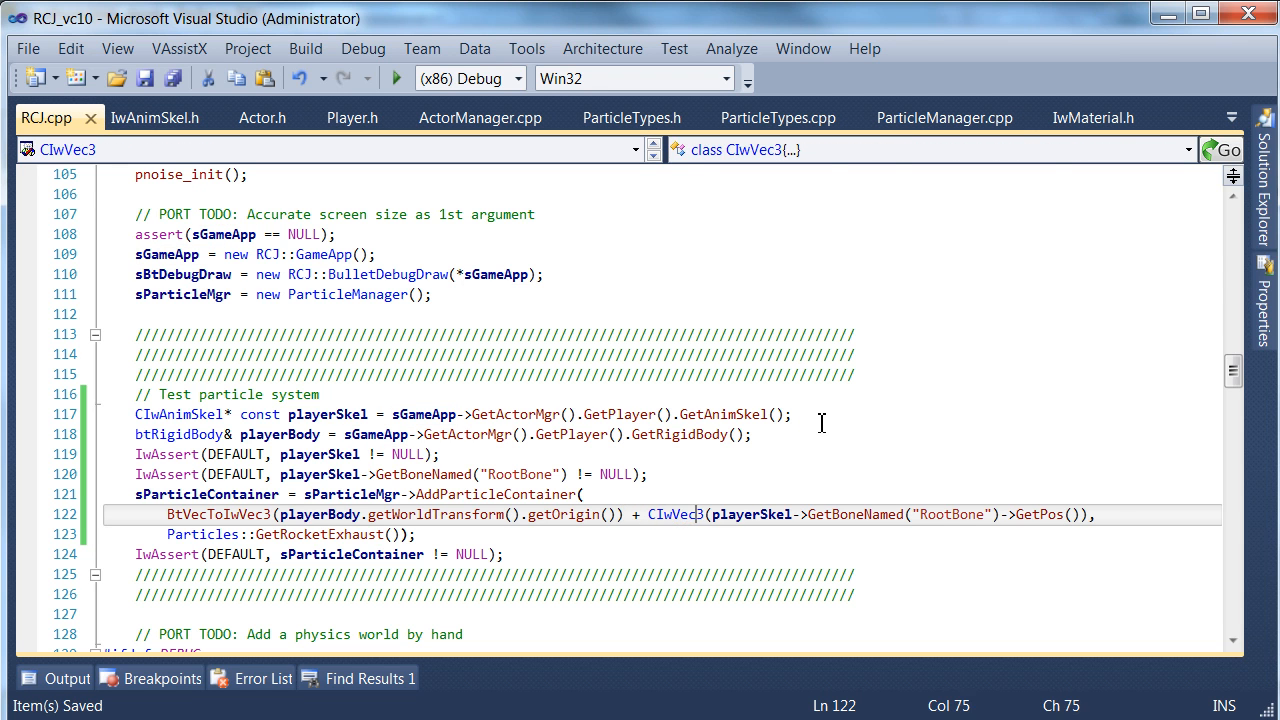
pyautogui.click(648, 474)
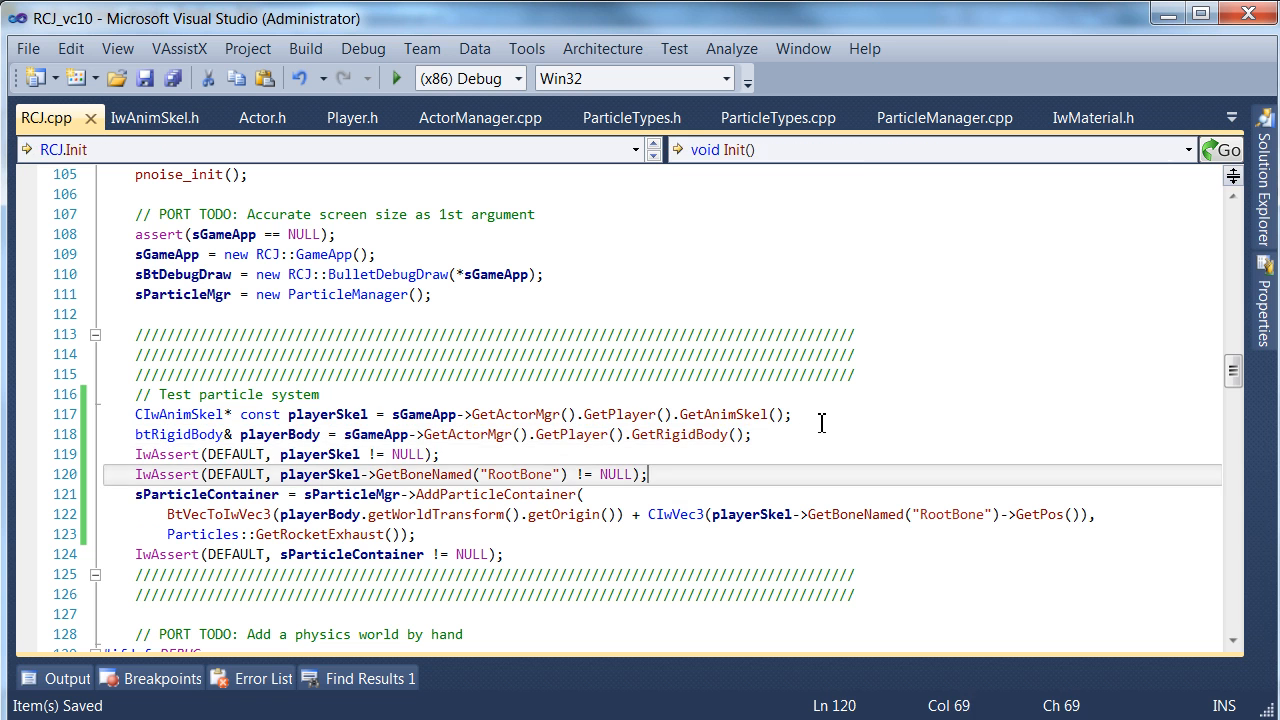
# Step: Build, decline running the last successful build, and inspect the failing SetPos expression
pyautogui.click(135, 414)
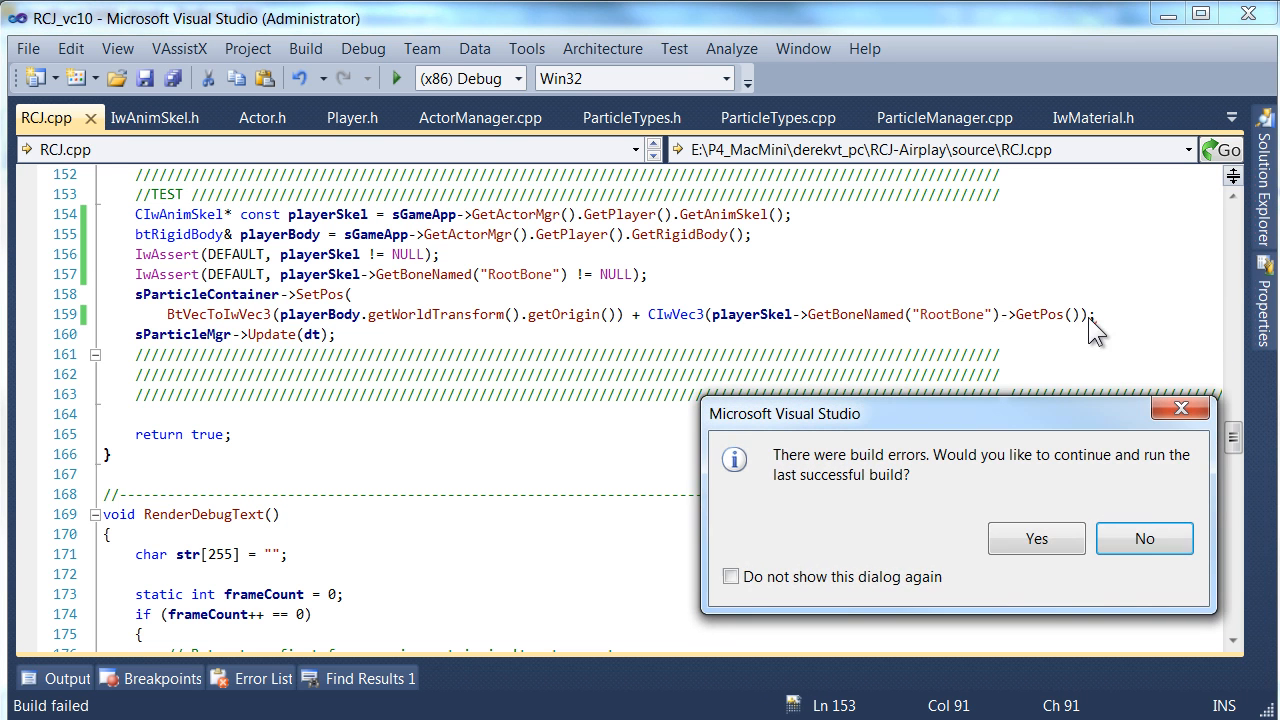
pyautogui.click(1144, 538)
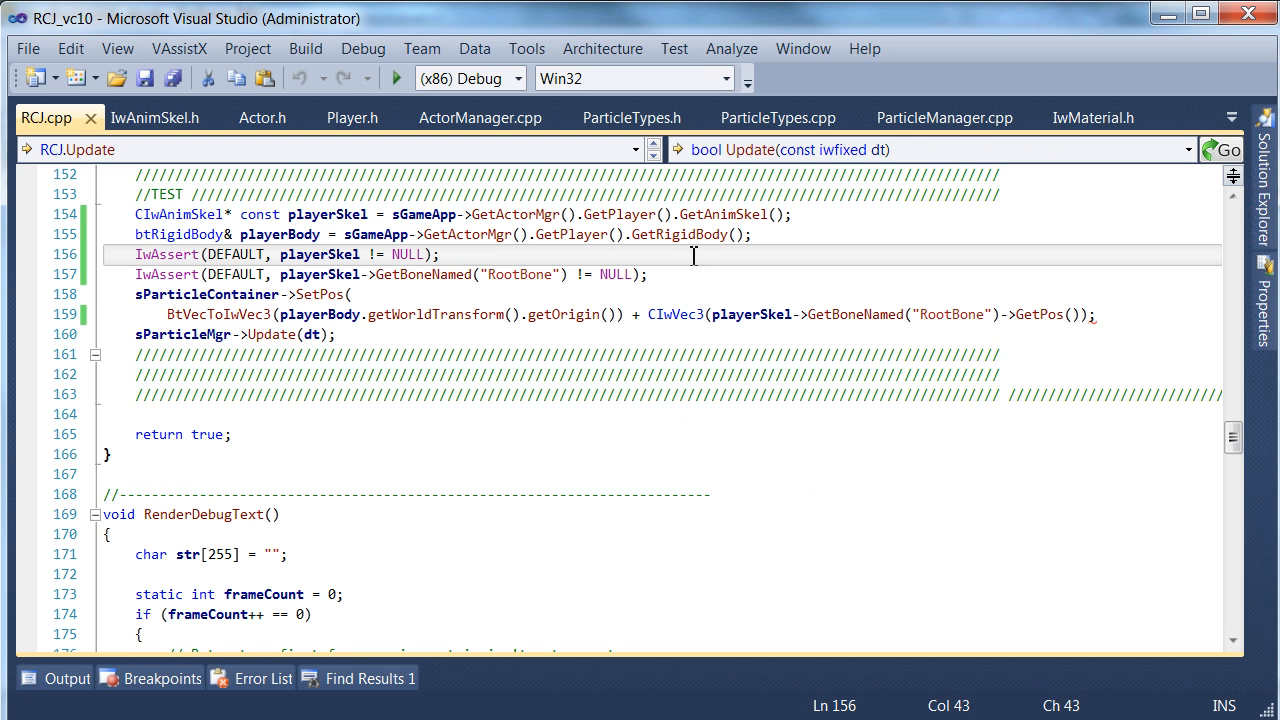
pyautogui.click(513, 314)
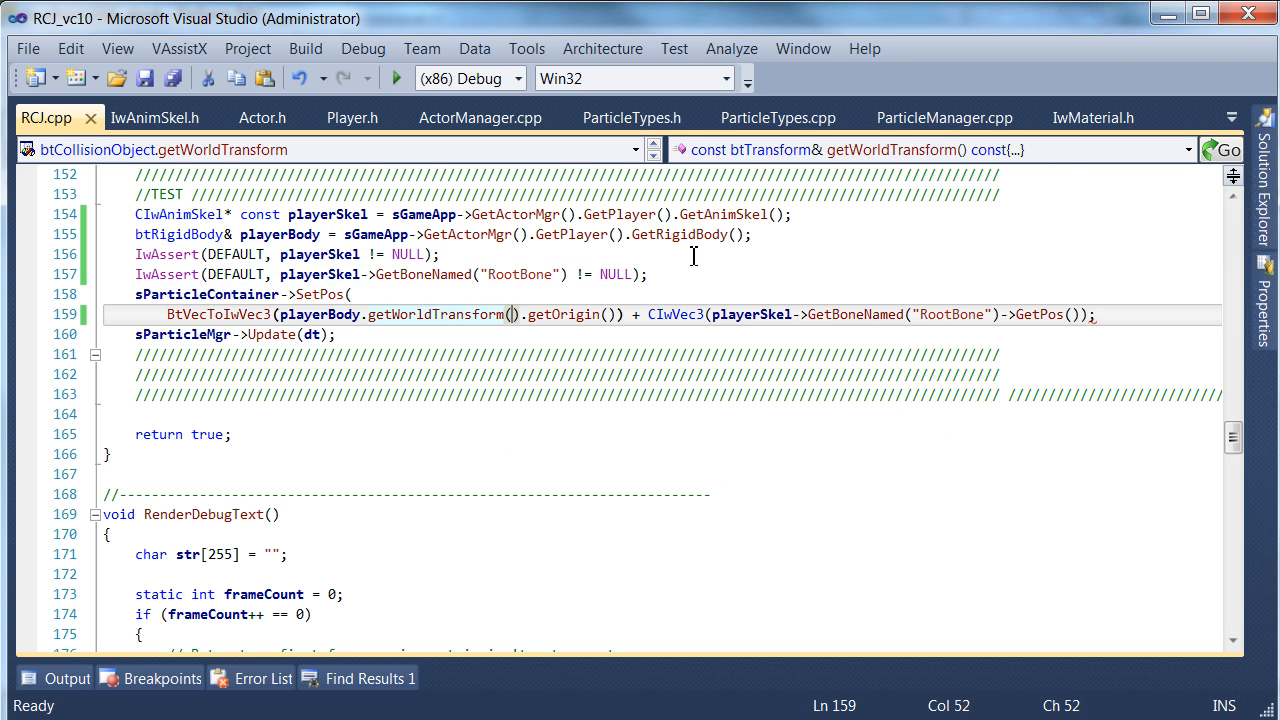
pyautogui.click(610, 314)
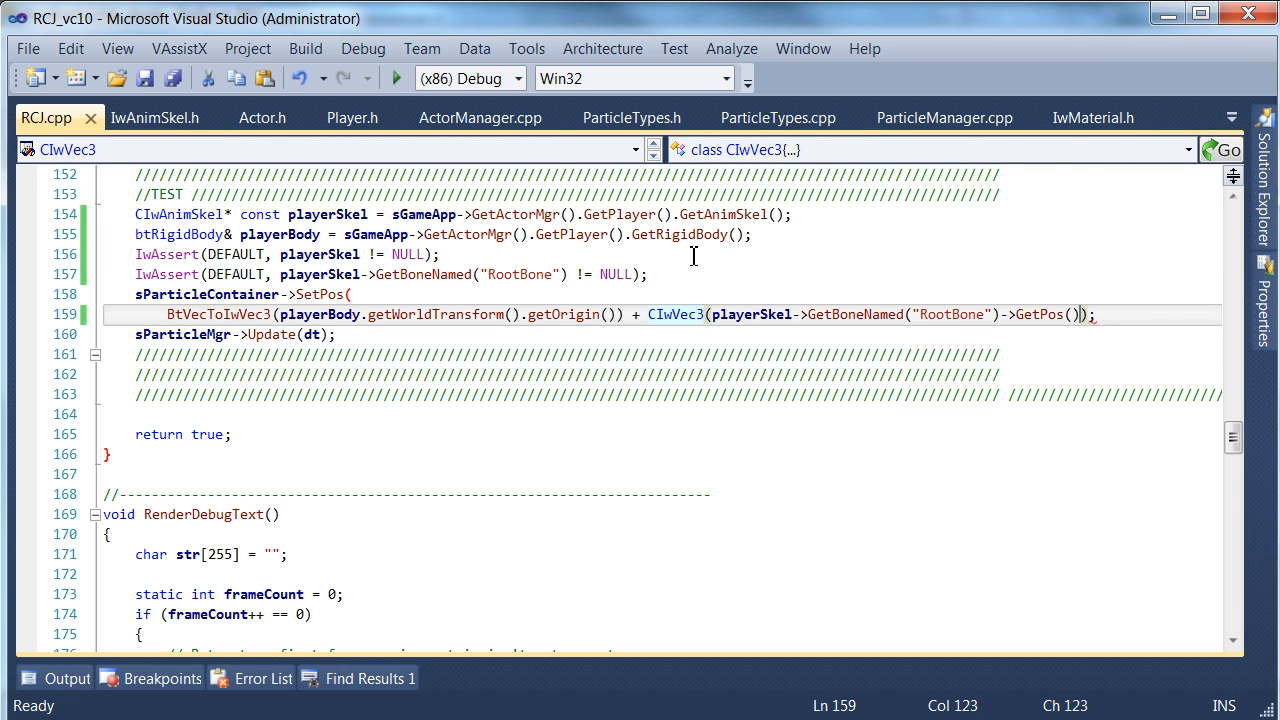
# Step: Run the game in the Airplay x86 Simulator showing the vehicle on stone blocks
pyautogui.press('F7')
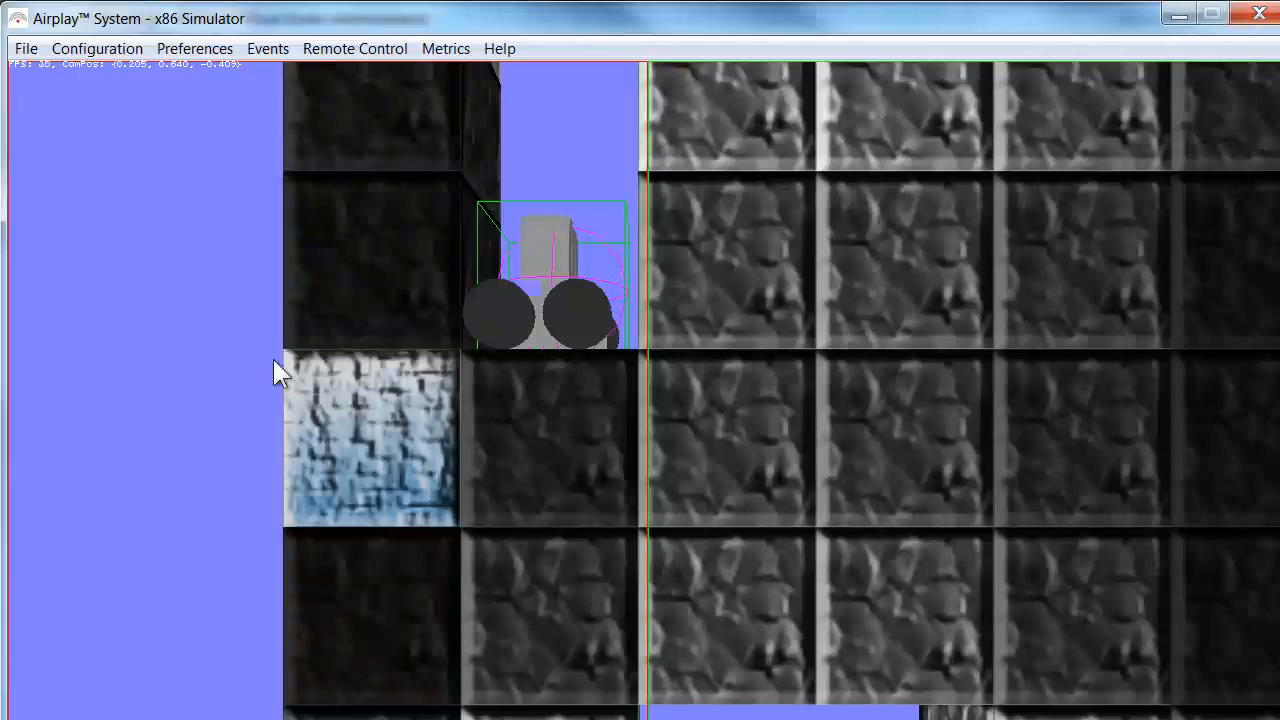
pyautogui.moveTo(1245, 325)
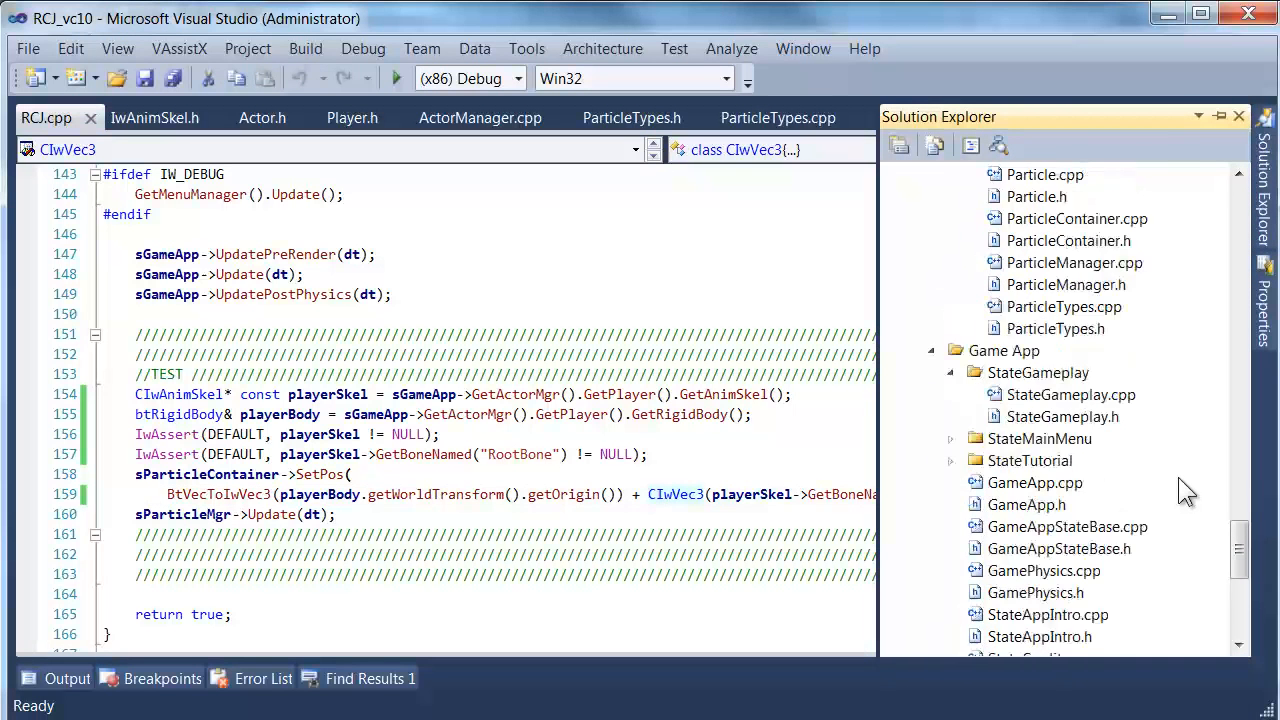
# Step: Open ParticleTypes.cpp from Solution Explorer to review the rocketExhaust container settings
pyautogui.scroll(3)
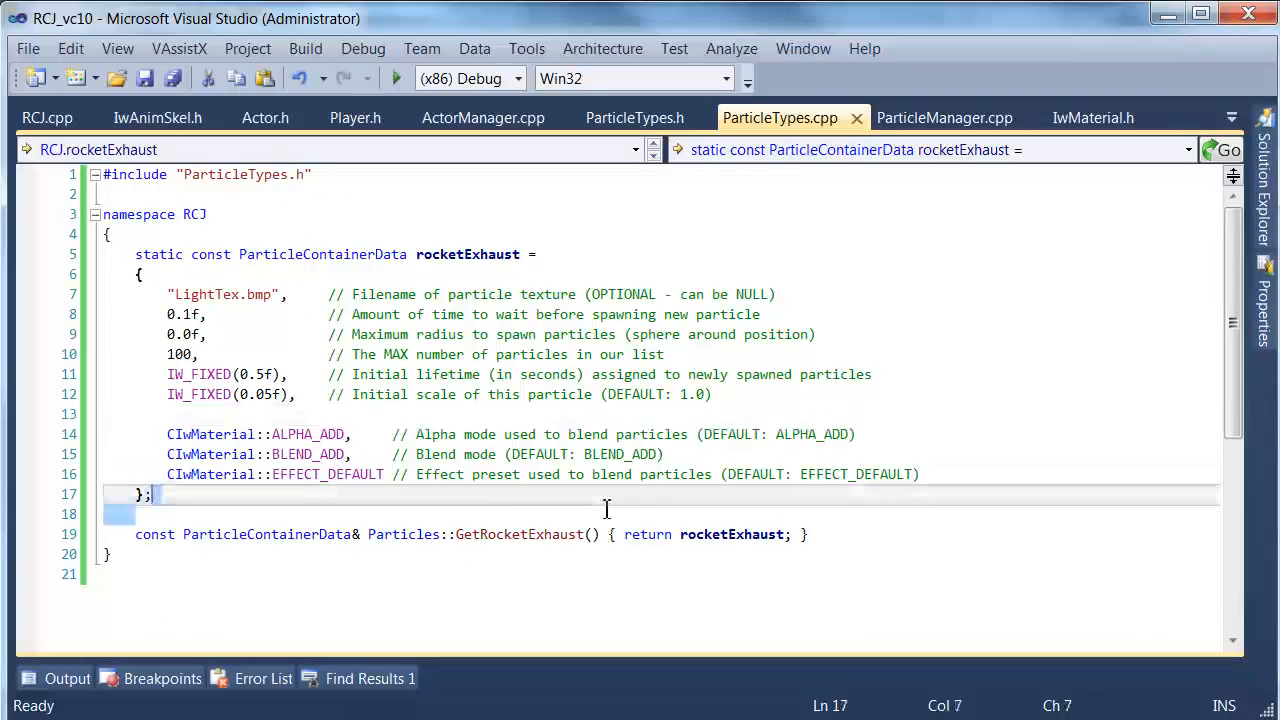
pyautogui.click(207, 214)
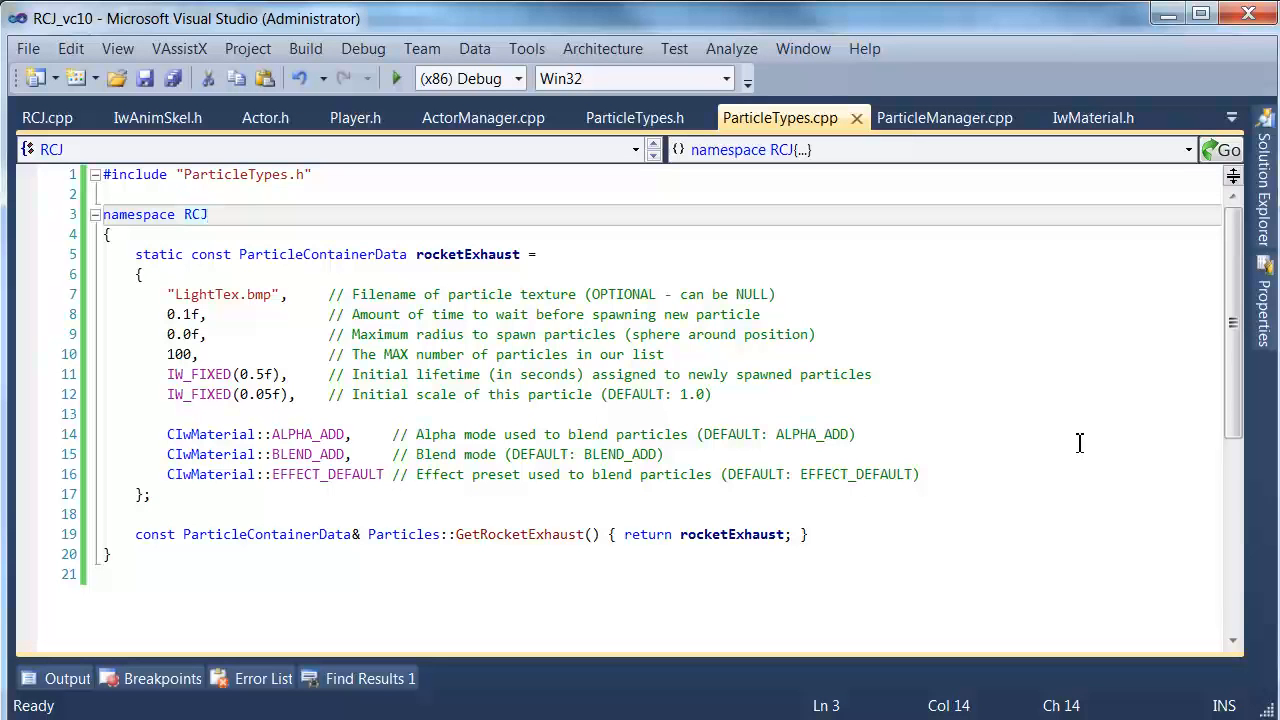
pyautogui.moveTo(349, 518)
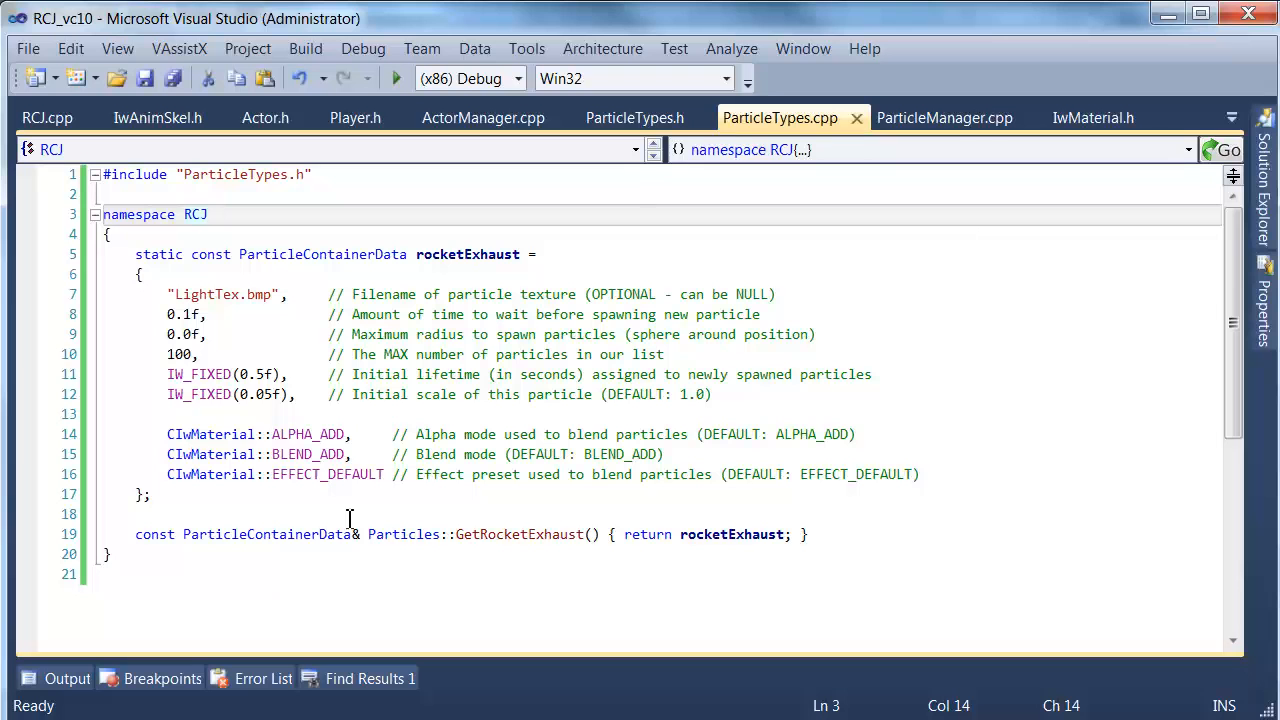